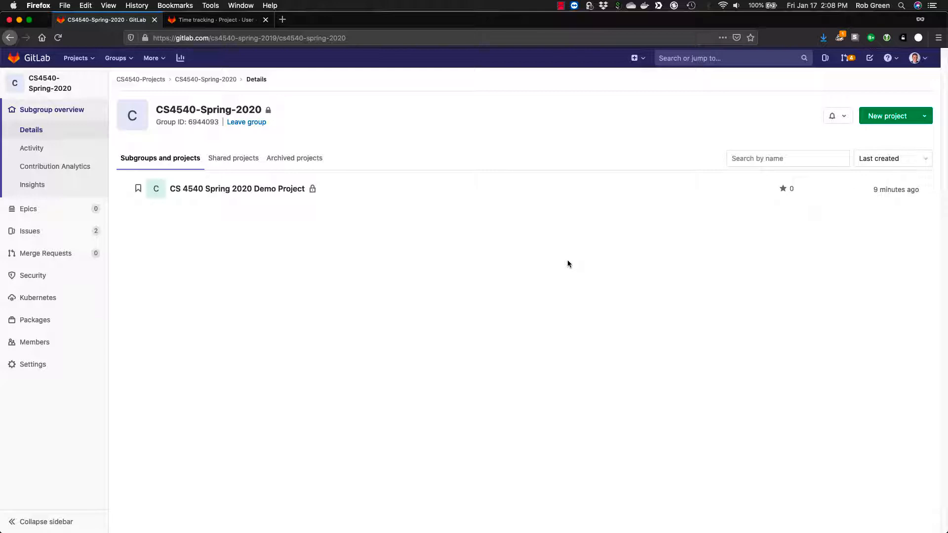
pyautogui.moveTo(459, 279)
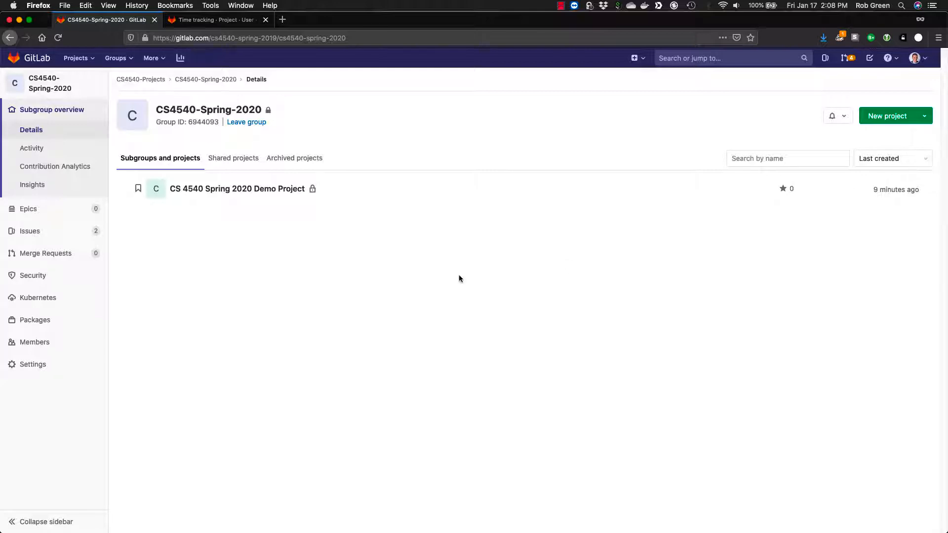
pyautogui.moveTo(336, 219)
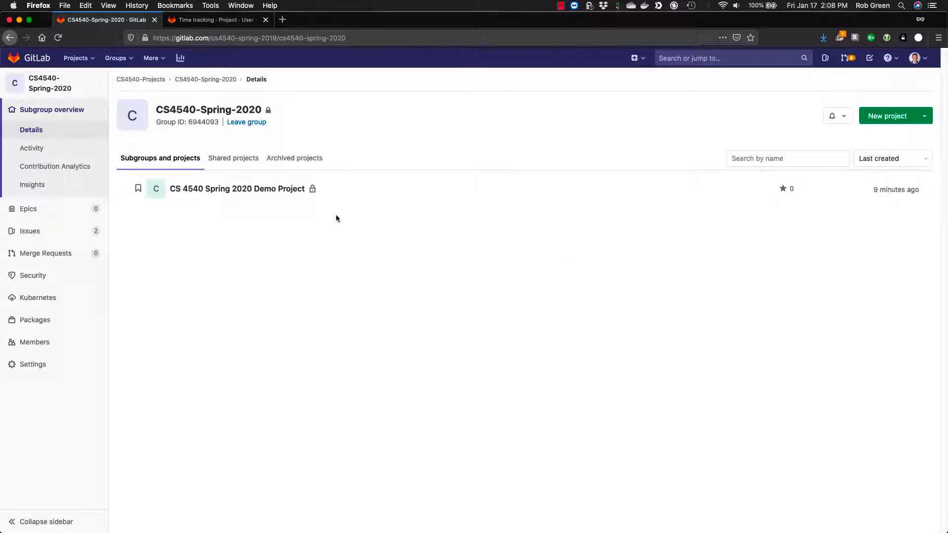
pyautogui.moveTo(242, 112)
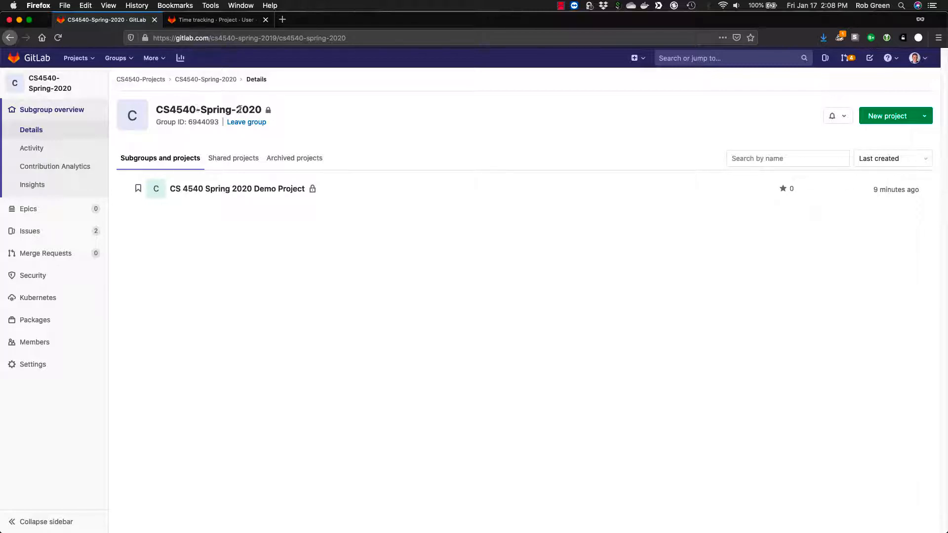
pyautogui.moveTo(237, 189)
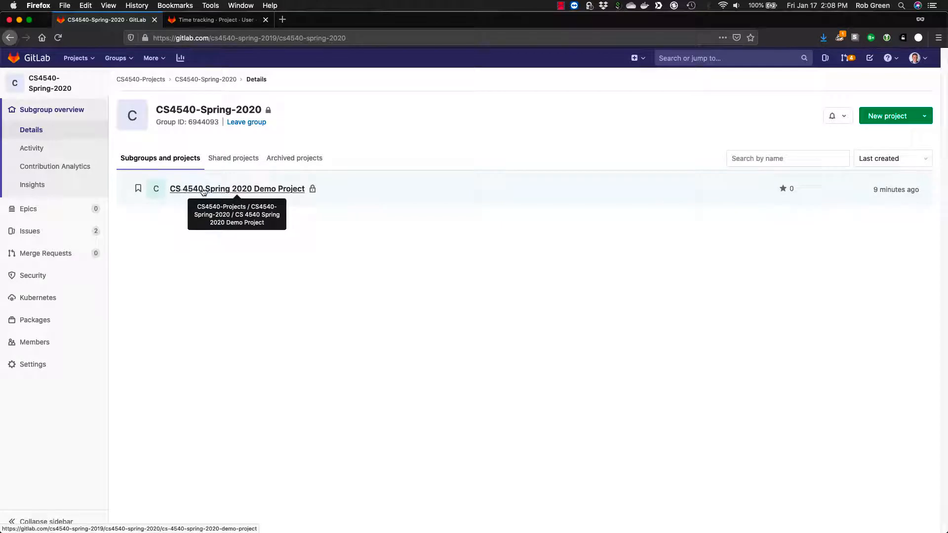
# Open the CS 4540 Spring 2020 Demo Project from the group page
pyautogui.click(237, 189)
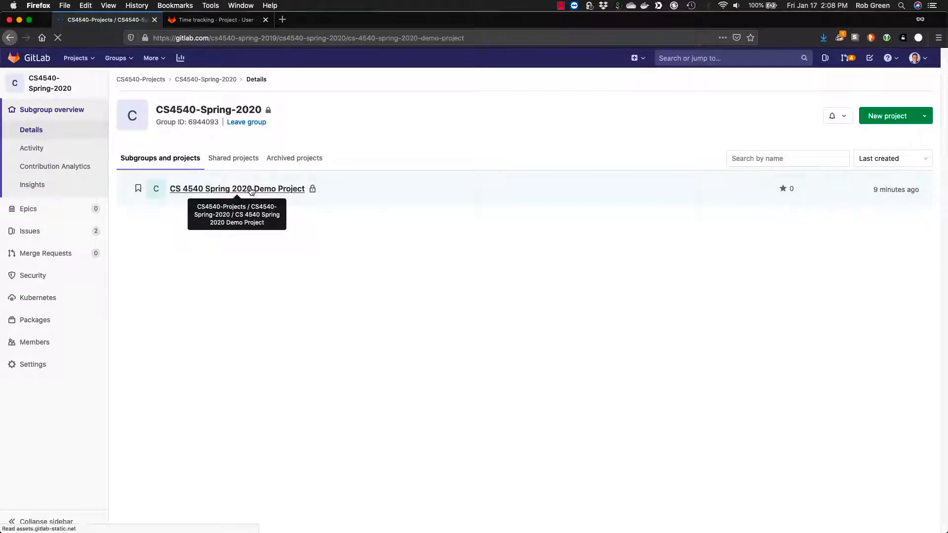
pyautogui.click(237, 189)
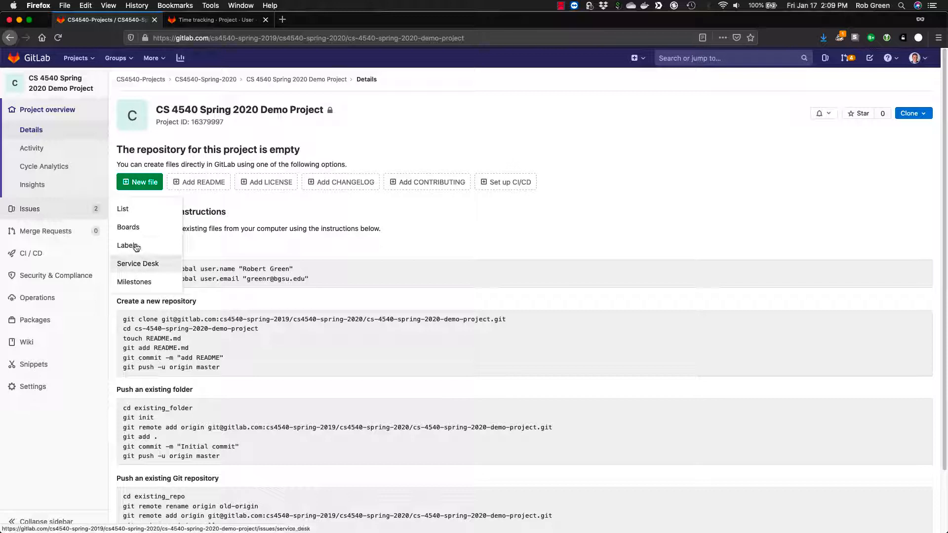
# View the issue list, cycling through All and Closed filters and ending on Open issues
pyautogui.click(123, 208)
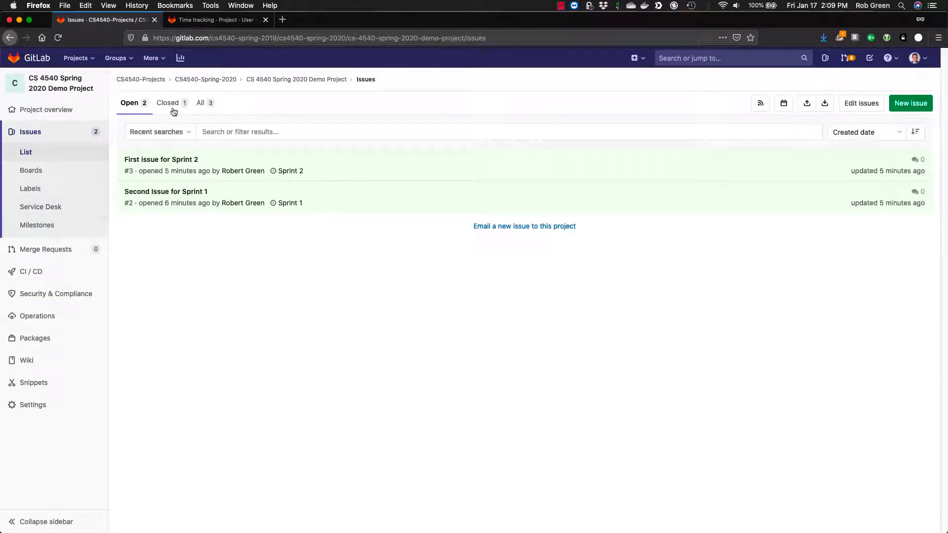
pyautogui.moveTo(166, 192)
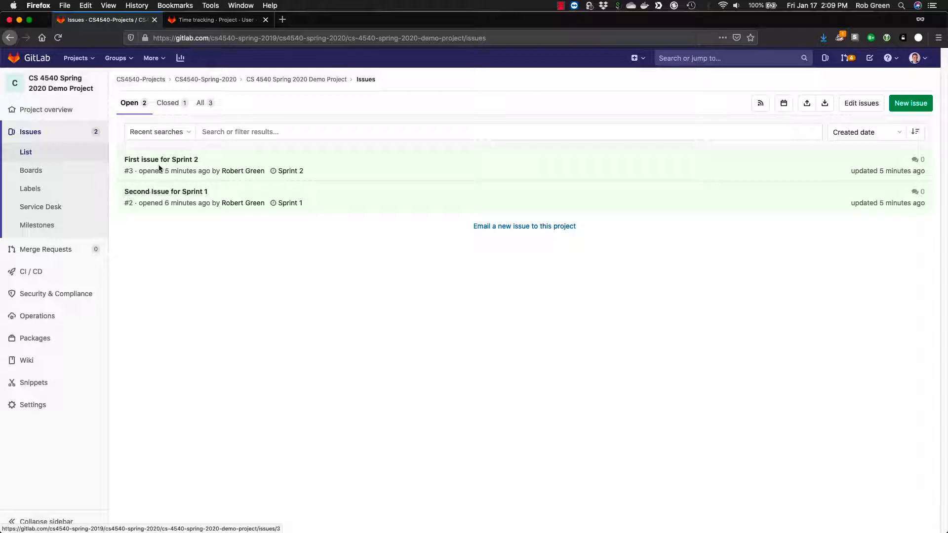
pyautogui.moveTo(165, 191)
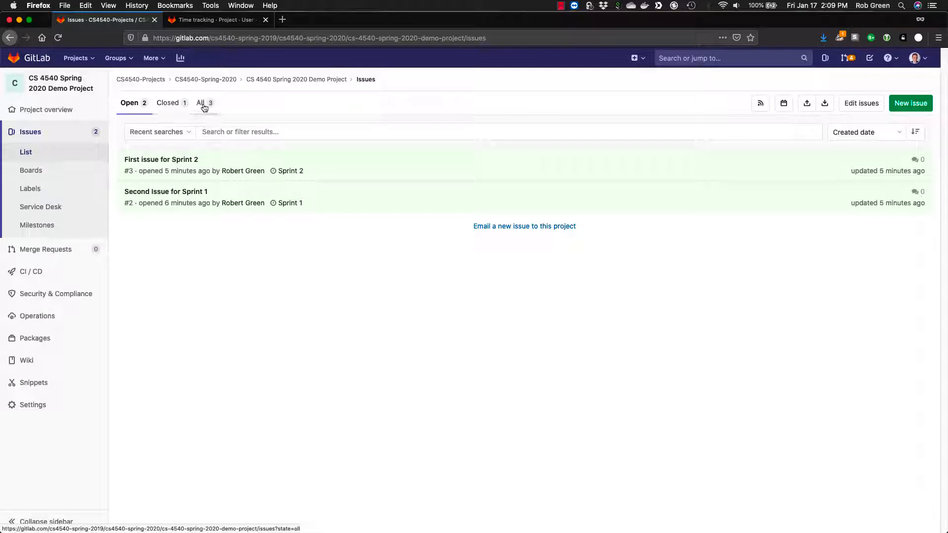
pyautogui.click(200, 103)
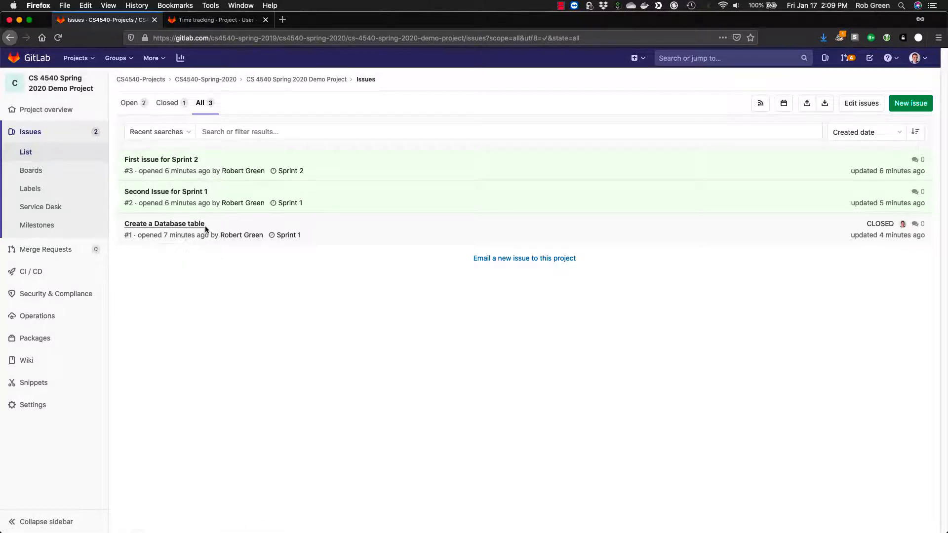
pyautogui.moveTo(903, 229)
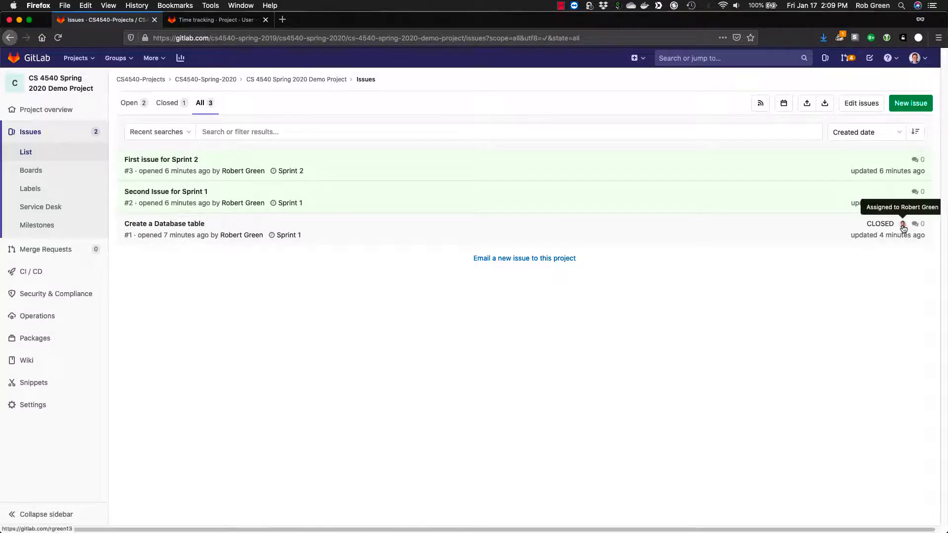
pyautogui.moveTo(381, 208)
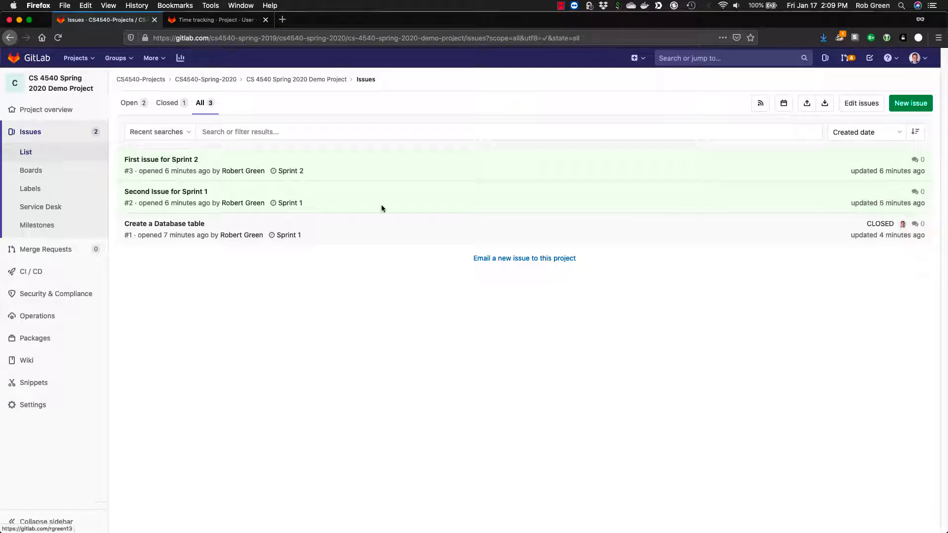
pyautogui.click(168, 101)
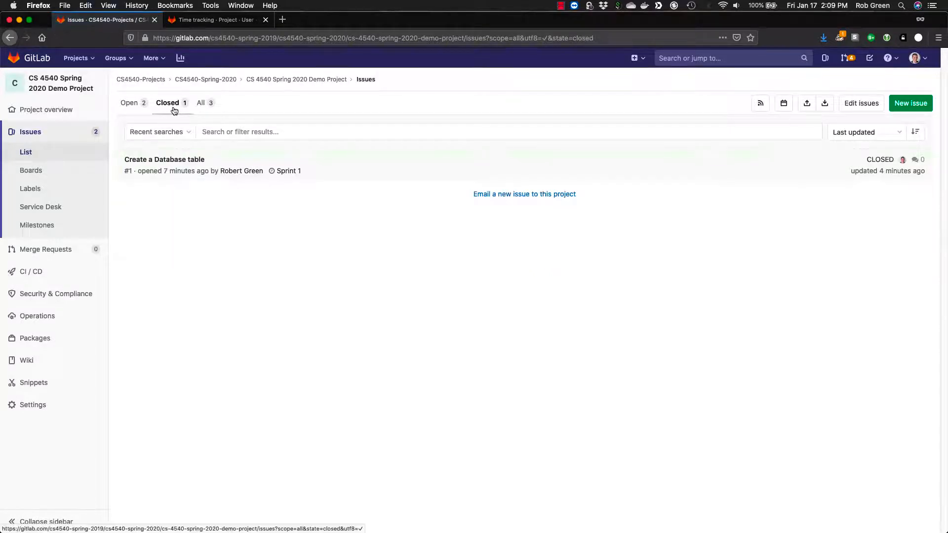
pyautogui.click(129, 103)
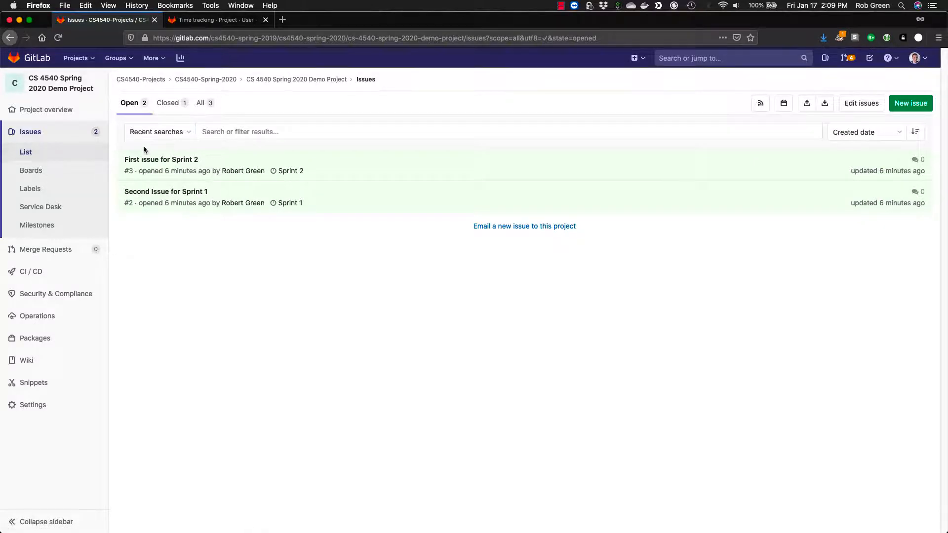
pyautogui.click(160, 159)
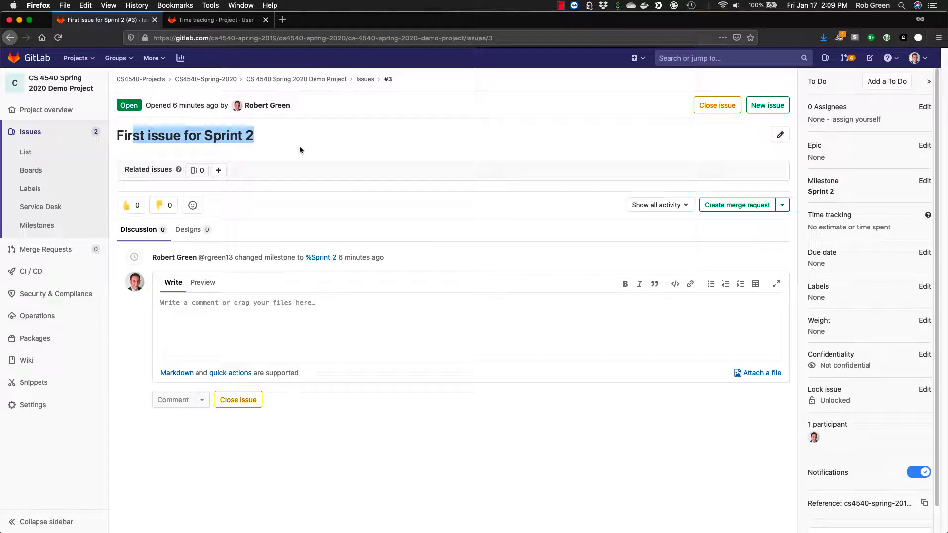
pyautogui.click(375, 316)
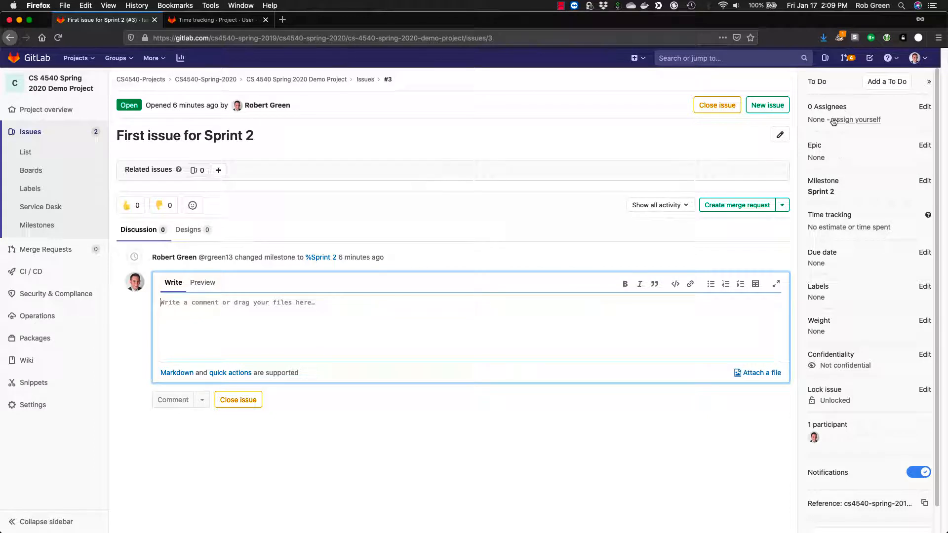
pyautogui.moveTo(839, 200)
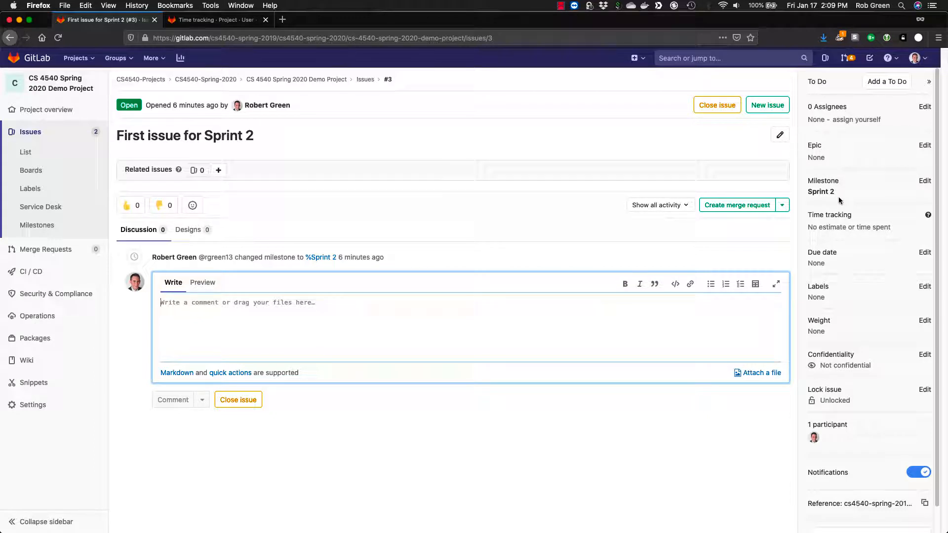
pyautogui.moveTo(852, 259)
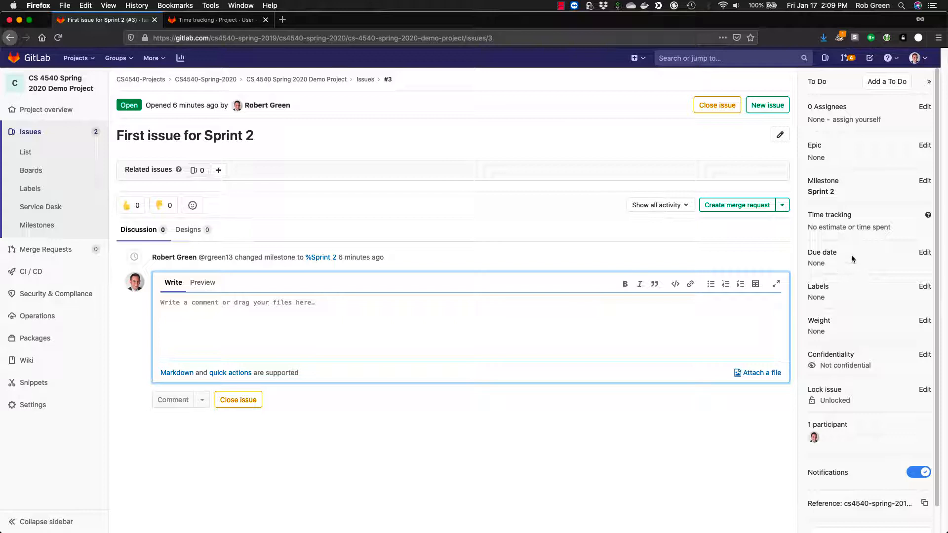
pyautogui.moveTo(860, 461)
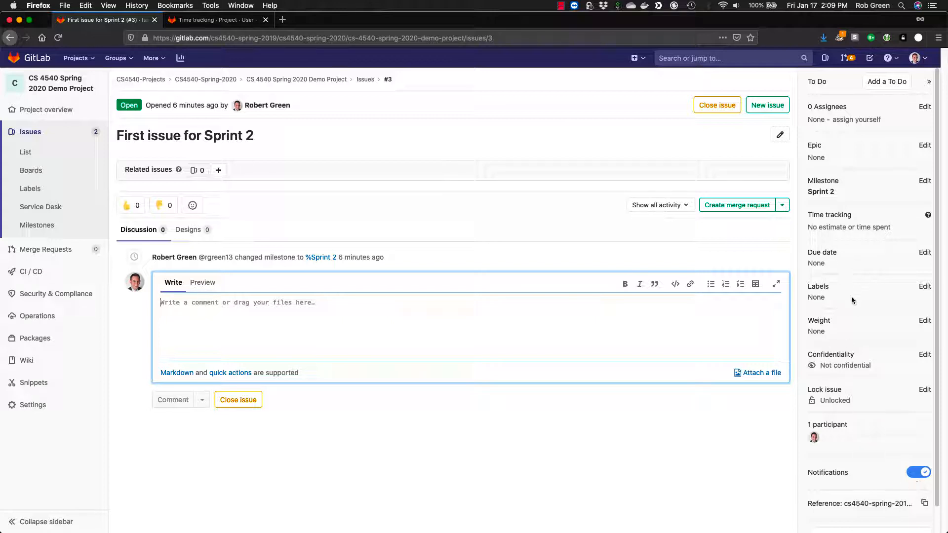
pyautogui.click(30, 131)
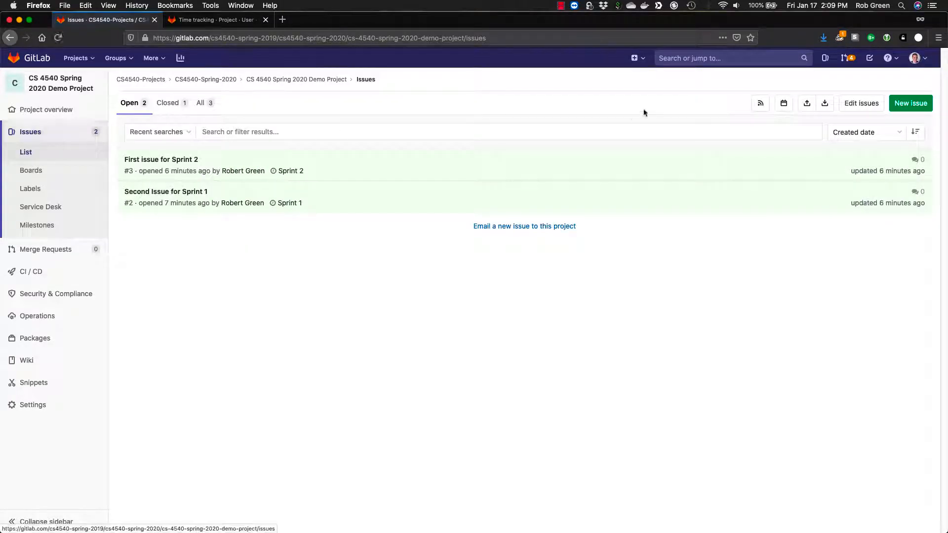
# Start a new issue titled 'As a Professor I can teach this class'
pyautogui.click(911, 103)
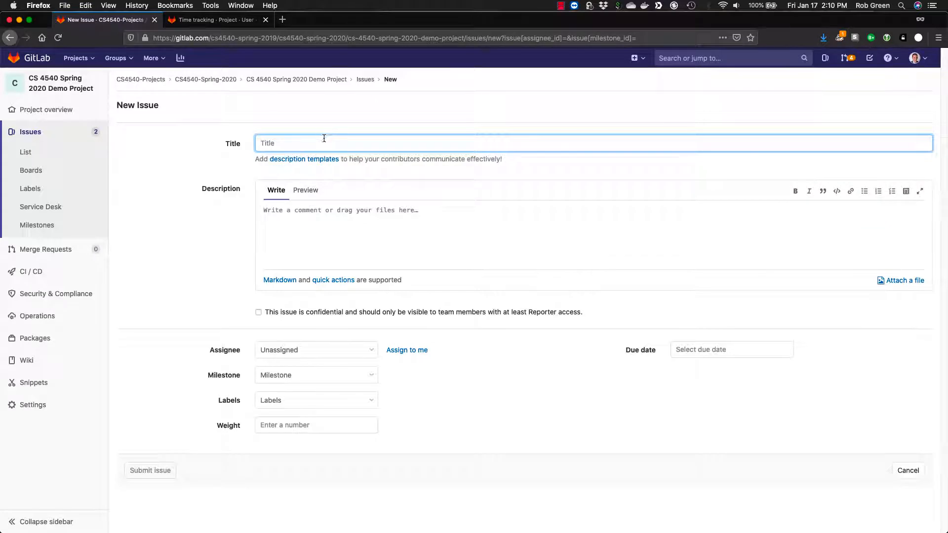
pyautogui.write('Issue Title')
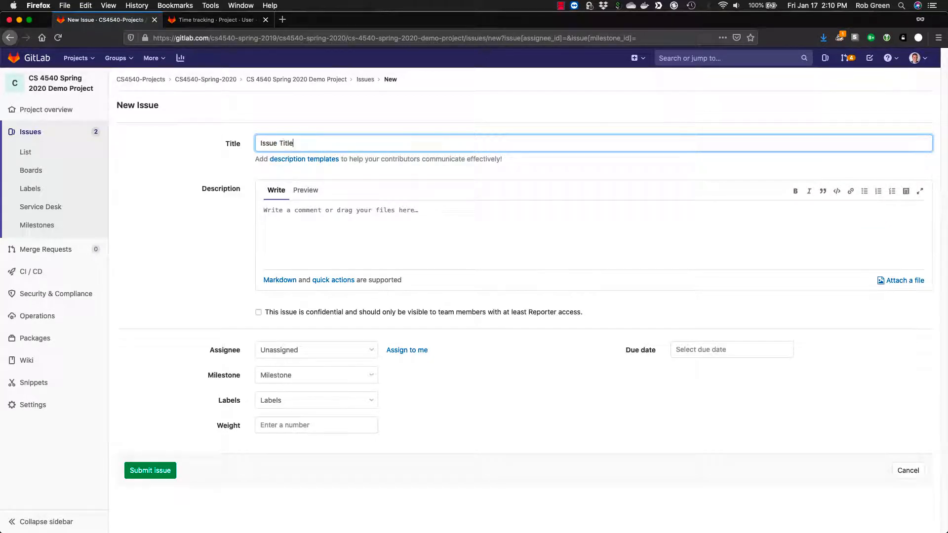
pyautogui.press('Backspace')
pyautogui.write('Fix the bug on form')
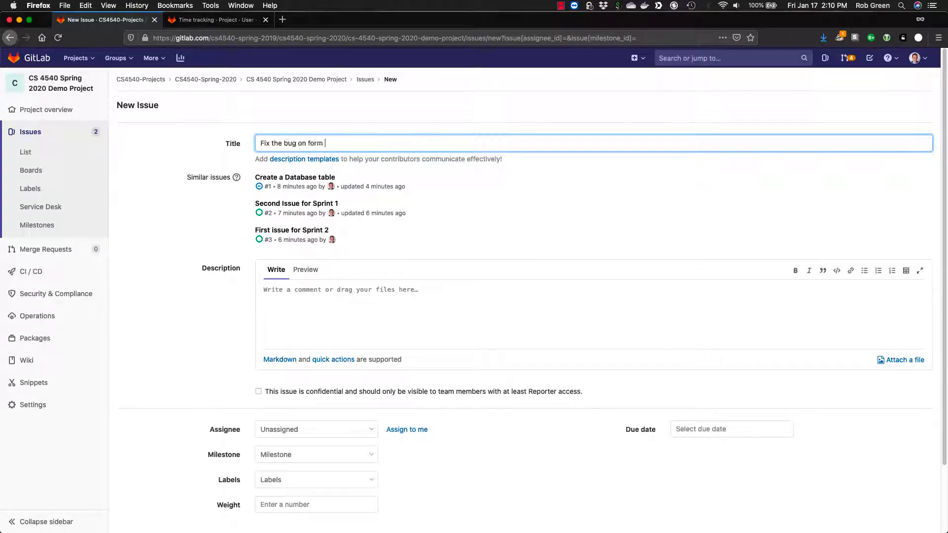
pyautogui.press('Backspace')
pyautogui.write('As a user I can login')
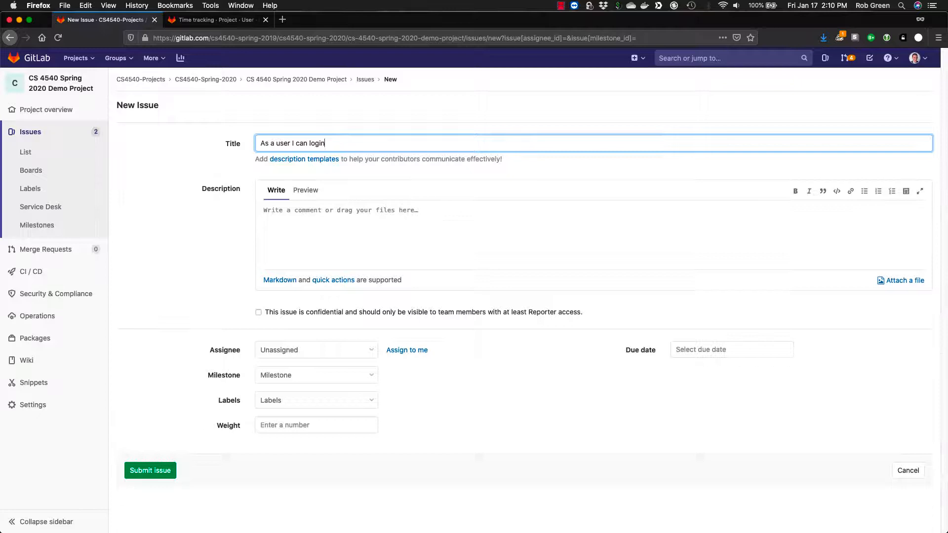
pyautogui.doubleClick(283, 143)
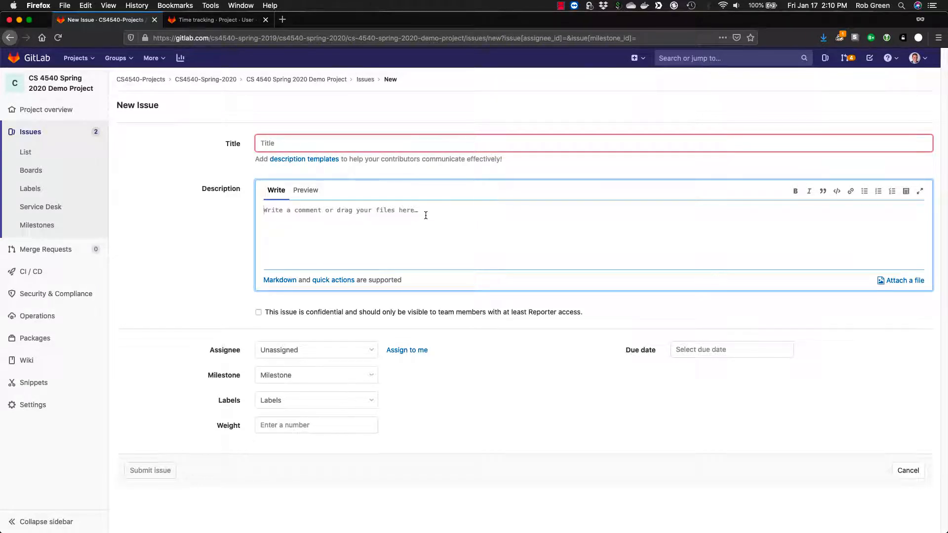
pyautogui.moveTo(396, 207)
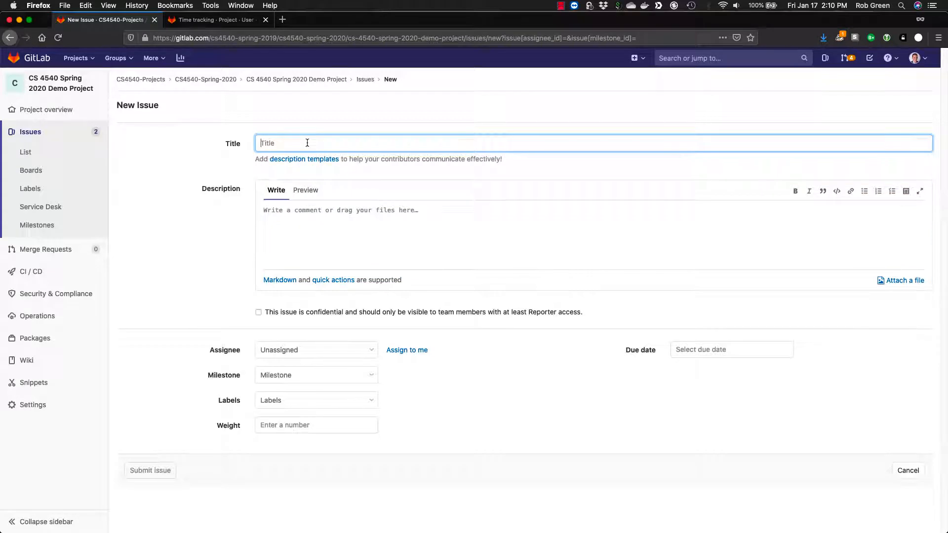
pyautogui.write('As a Pre')
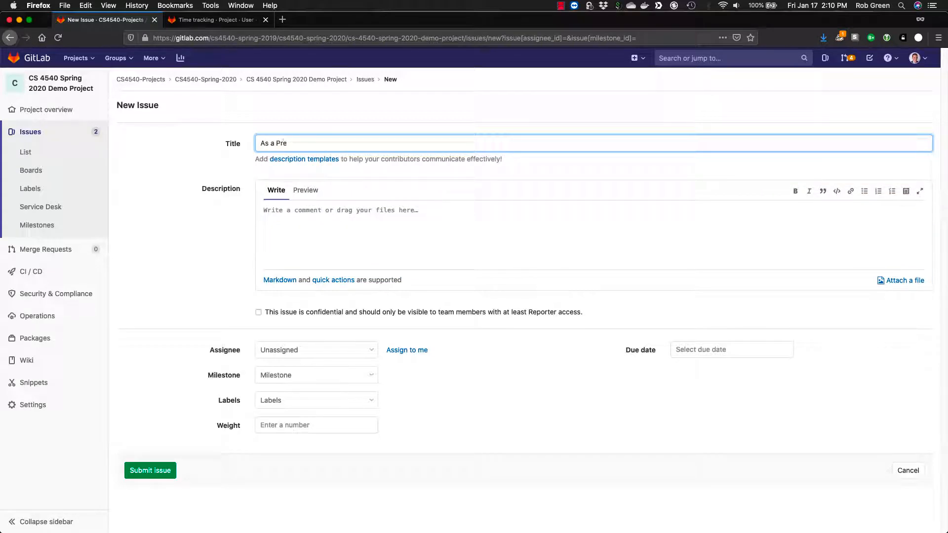
pyautogui.write('fessor i can teach')
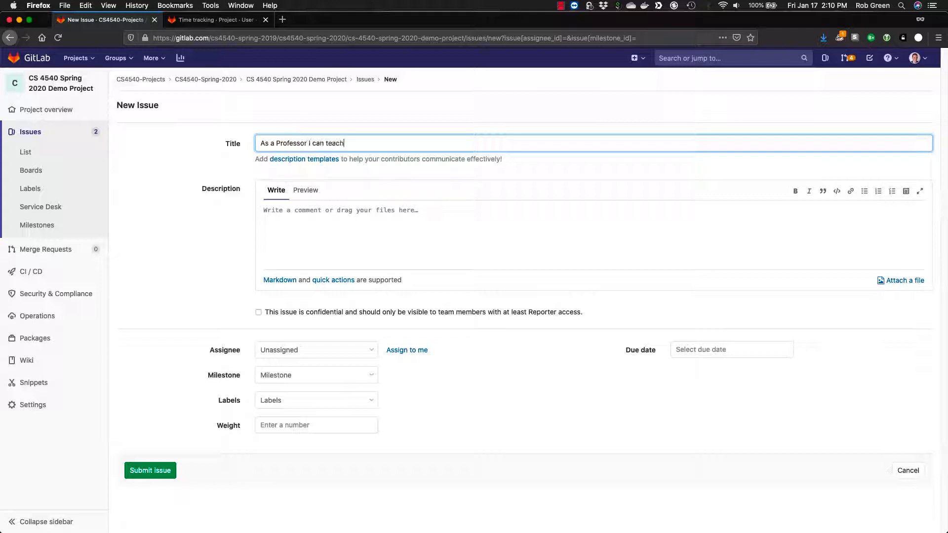
pyautogui.write('this')
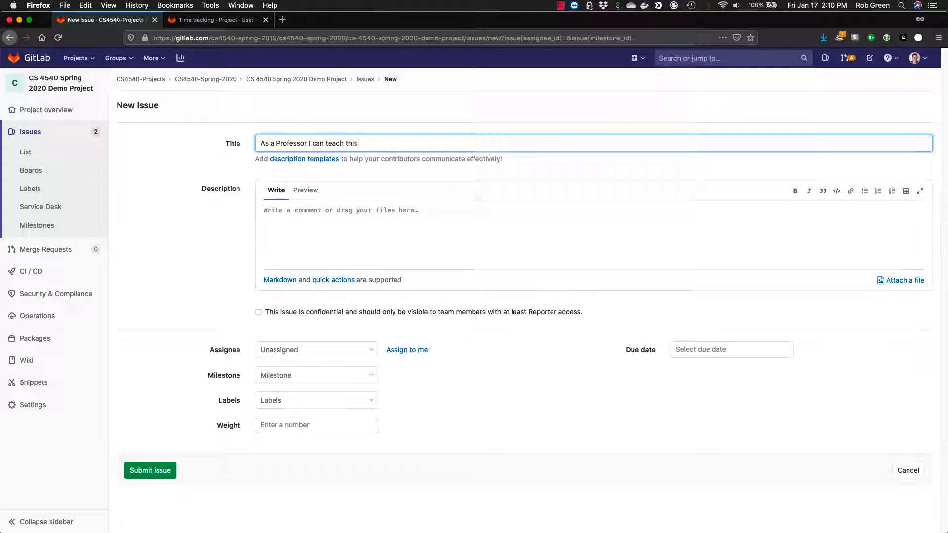
pyautogui.write('class')
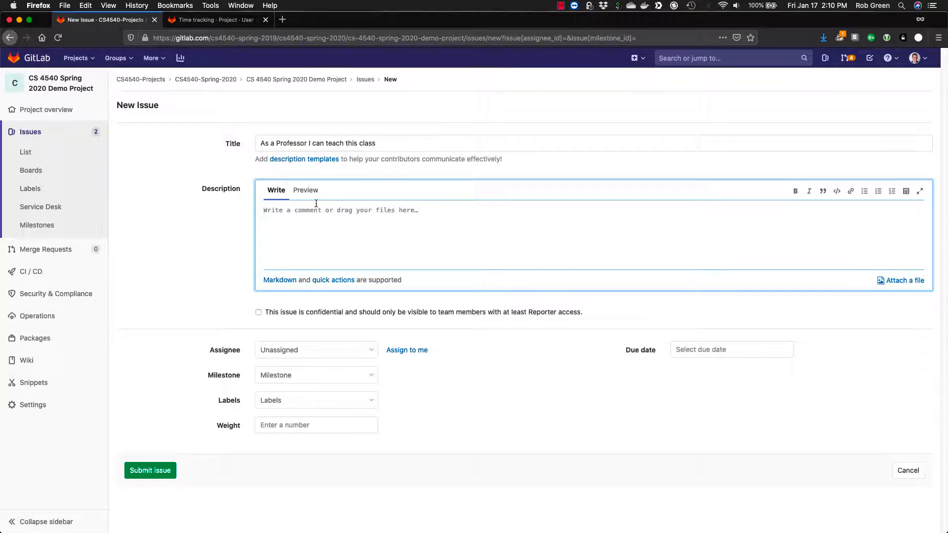
pyautogui.moveTo(435, 188)
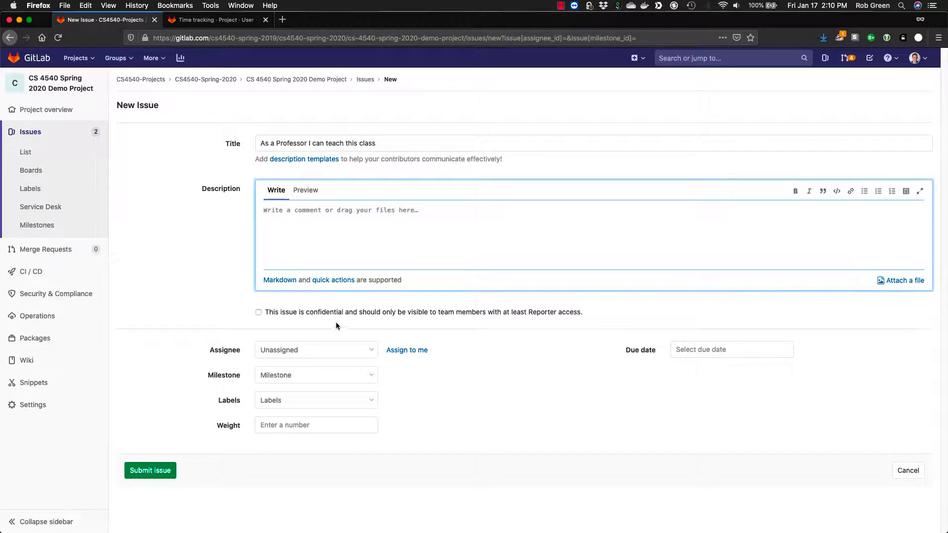
# Assign the issue to myself, set milestone Sprint 3 and describe it 'An oh what a class it is!'
pyautogui.click(315, 350)
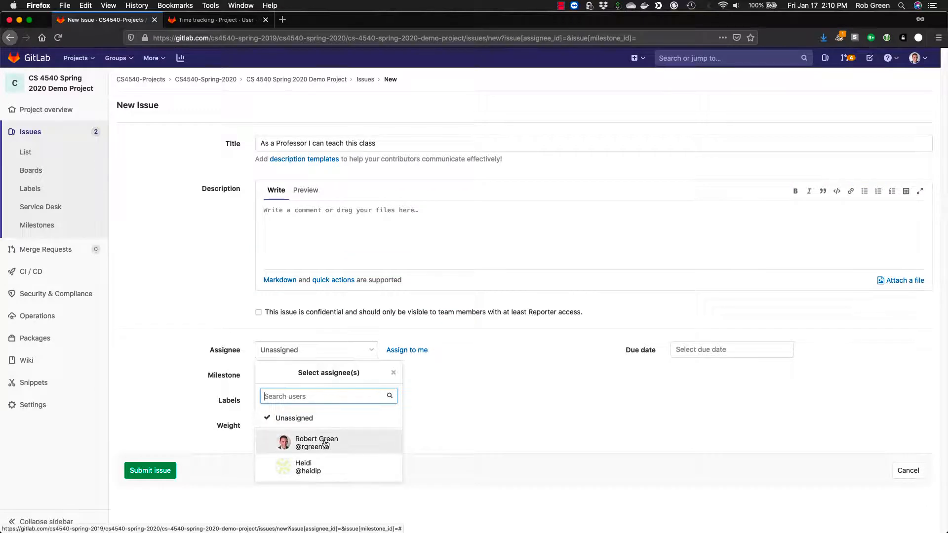
pyautogui.click(316, 442)
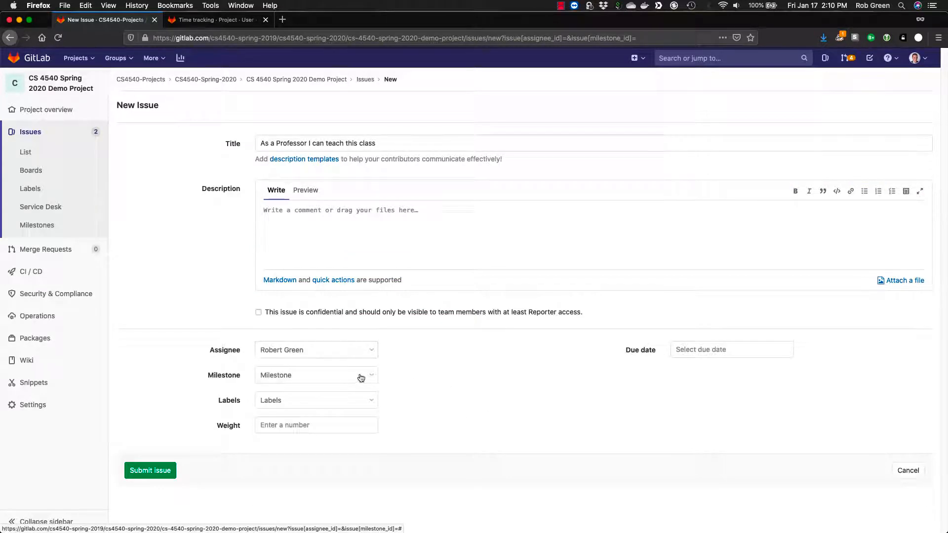
pyautogui.click(315, 375)
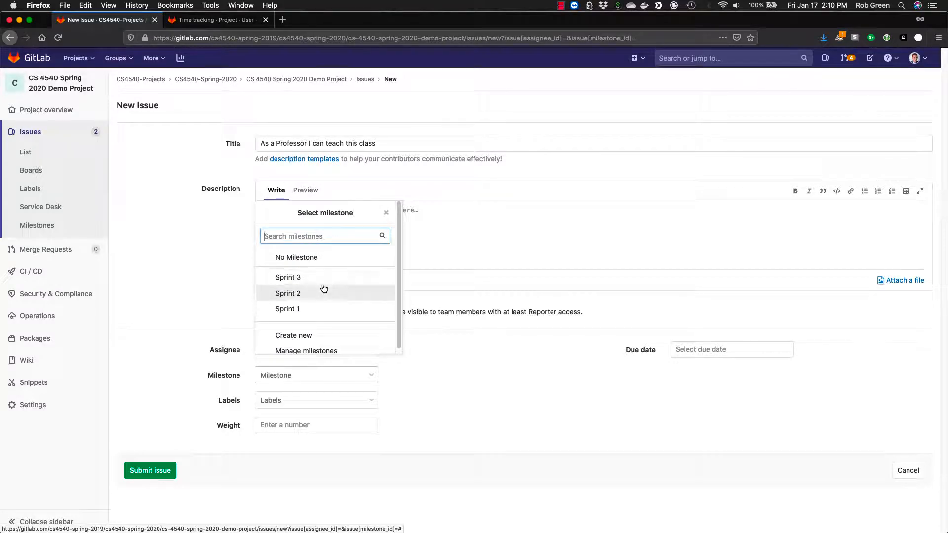
pyautogui.moveTo(310, 284)
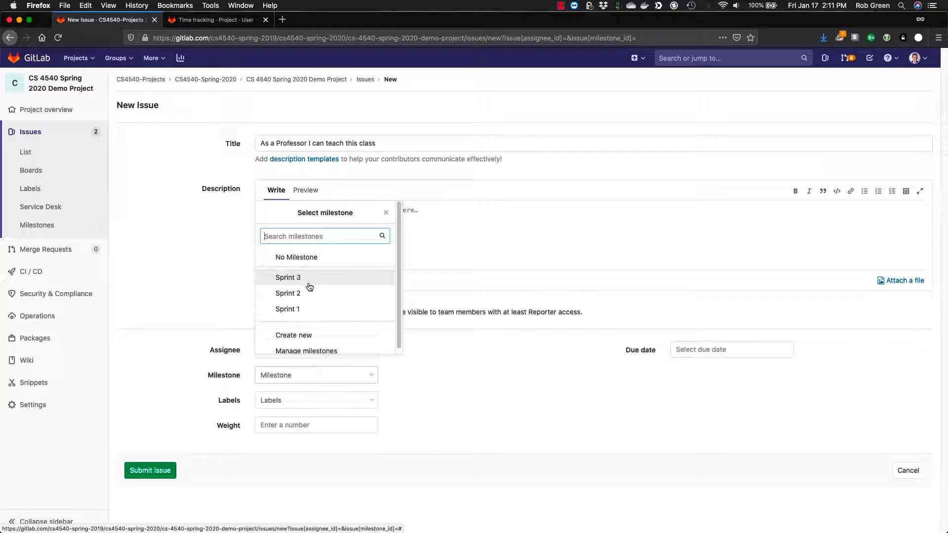
pyautogui.click(315, 399)
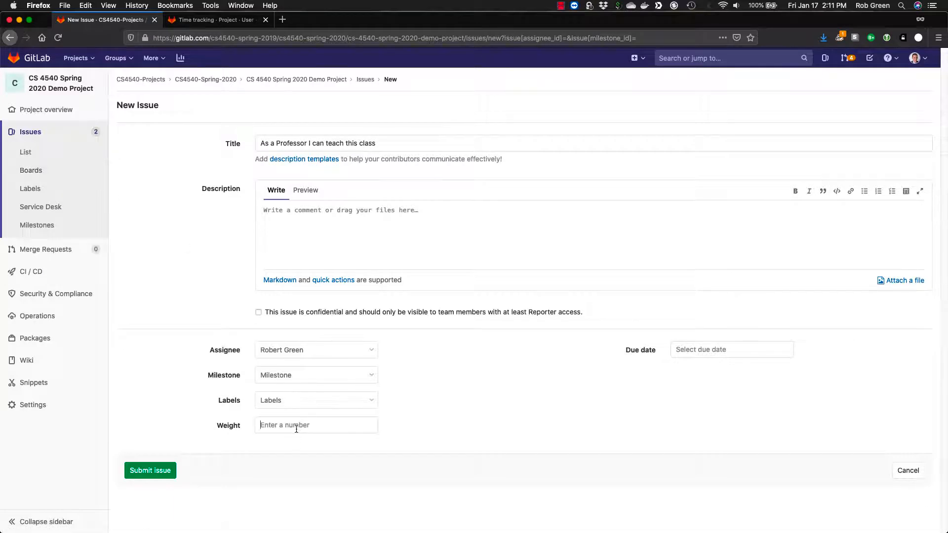
pyautogui.click(316, 424)
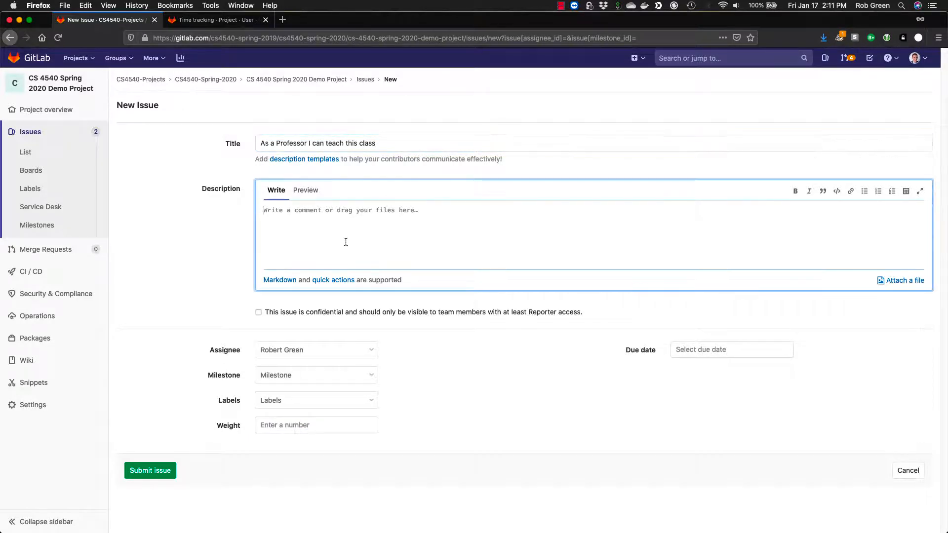
pyautogui.write('An oh what a class')
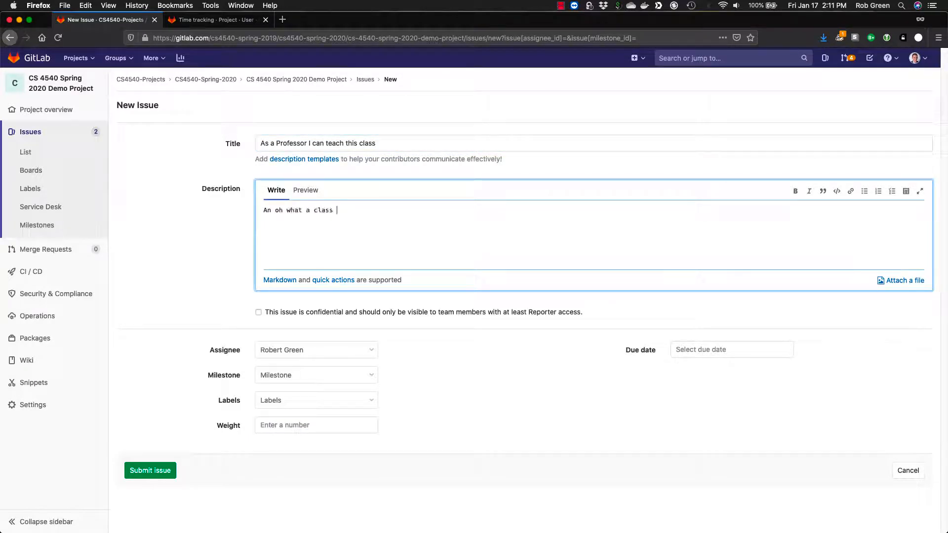
pyautogui.write('it is!')
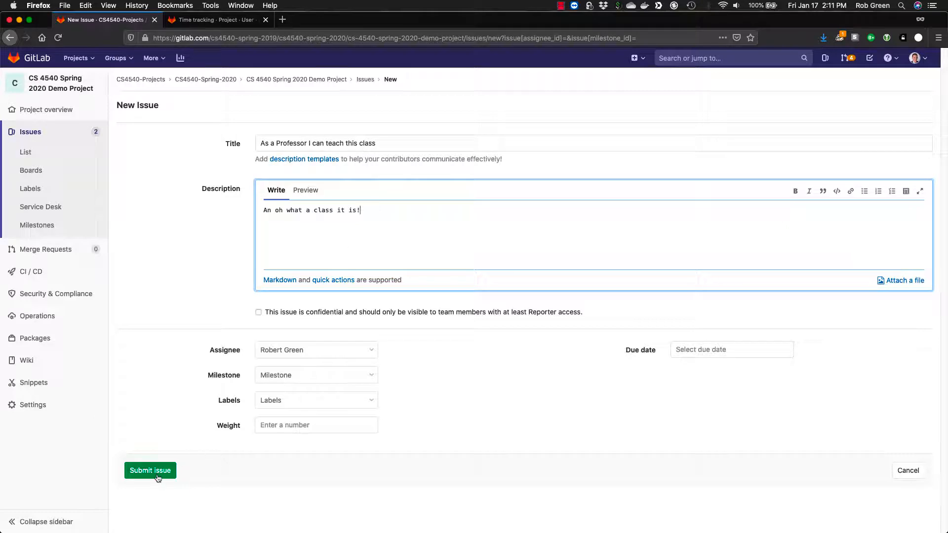
# Submit the issue so it appears as open issue #4 under Sprint 3
pyautogui.click(150, 470)
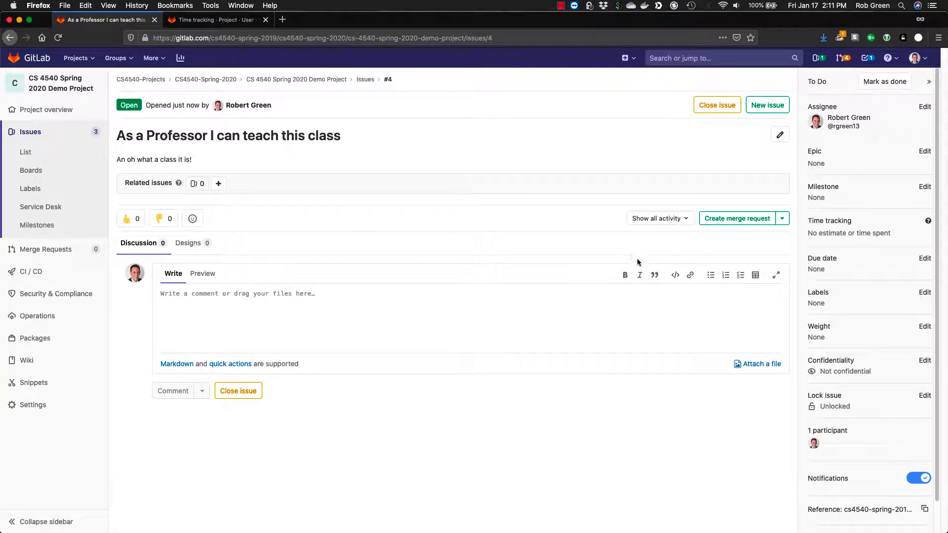
pyautogui.click(924, 186)
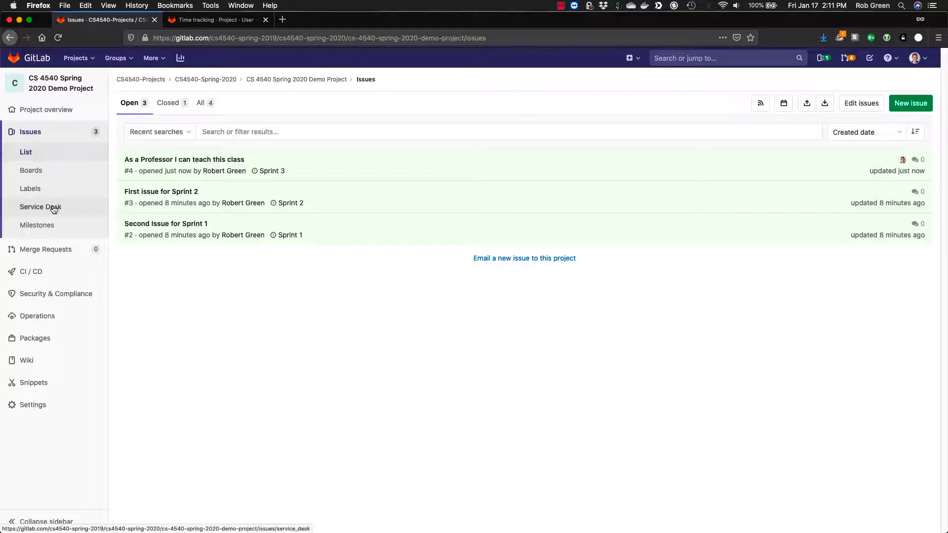
# Open the Sprint 3 milestone's ongoing issue and unassign it
pyautogui.click(36, 226)
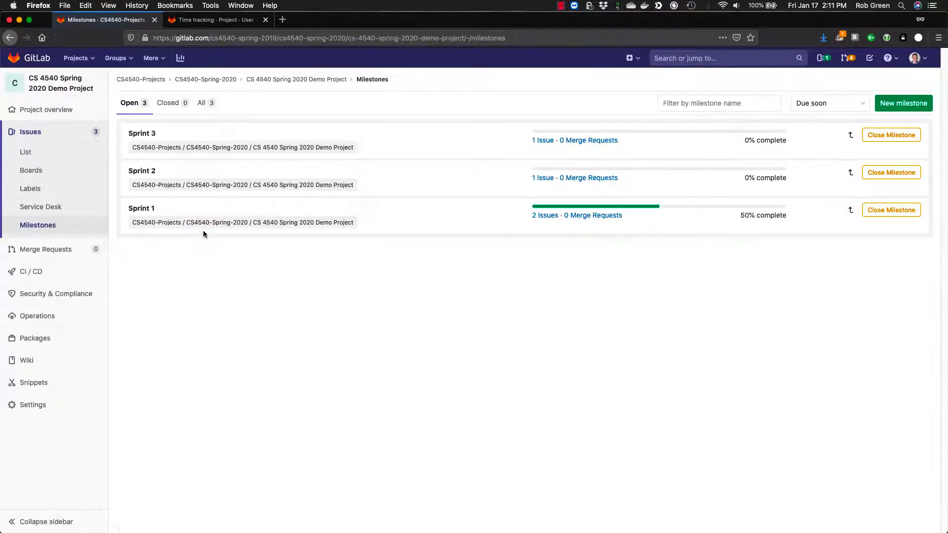
pyautogui.moveTo(143, 171)
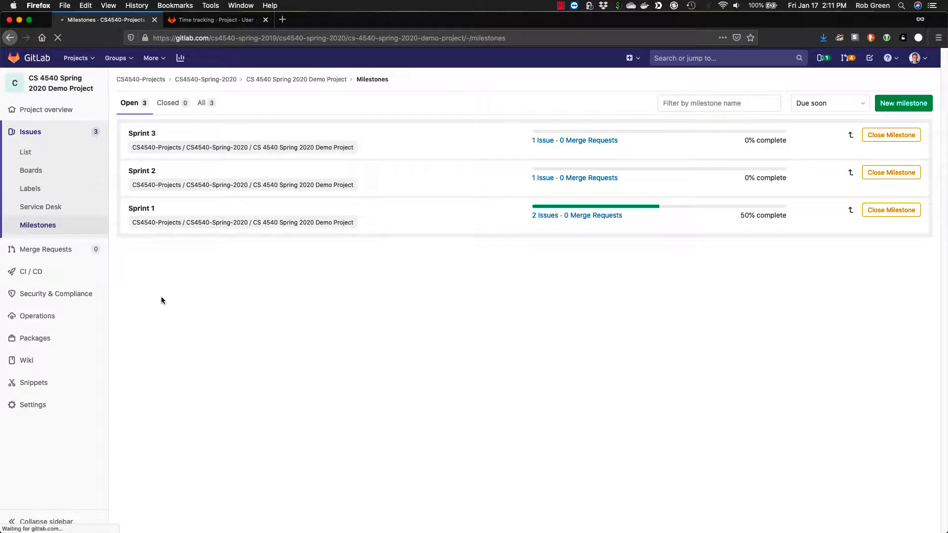
pyautogui.click(142, 133)
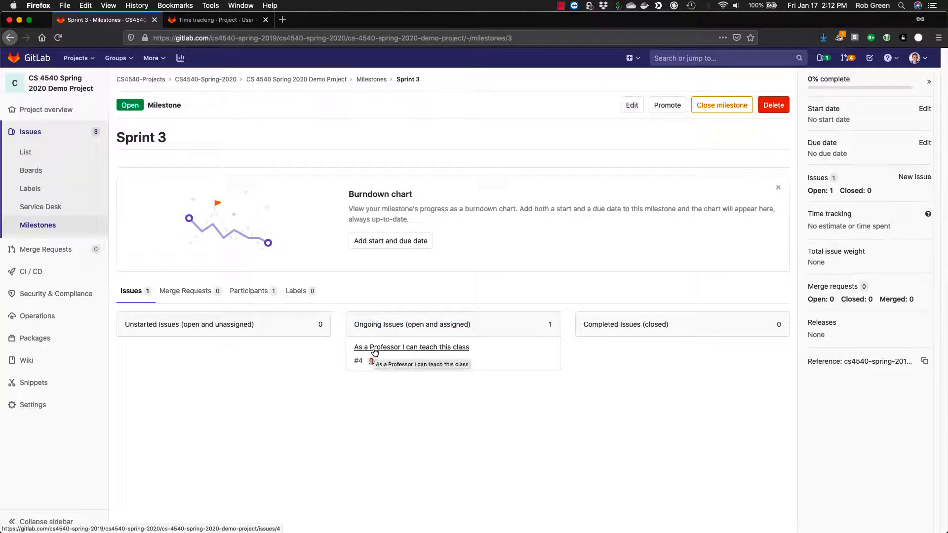
pyautogui.moveTo(507, 357)
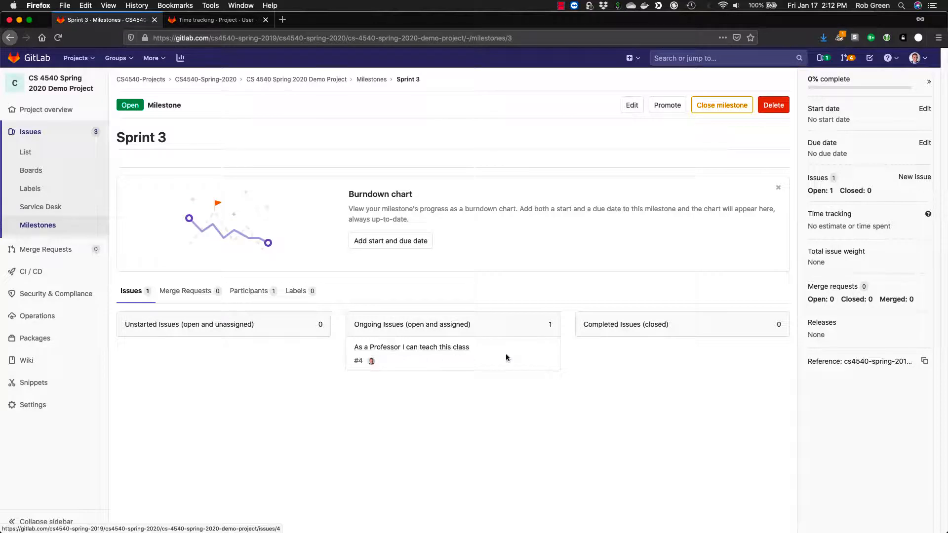
pyautogui.moveTo(450, 351)
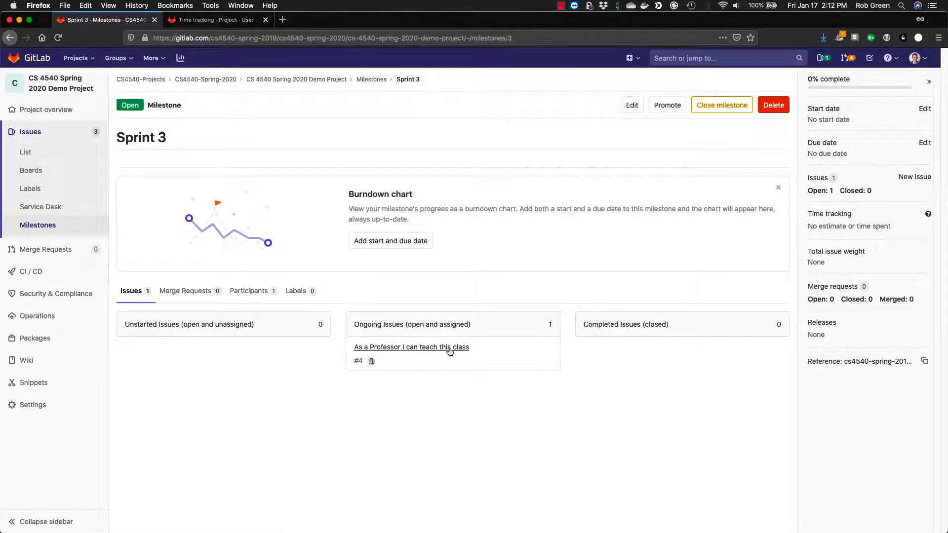
pyautogui.click(411, 346)
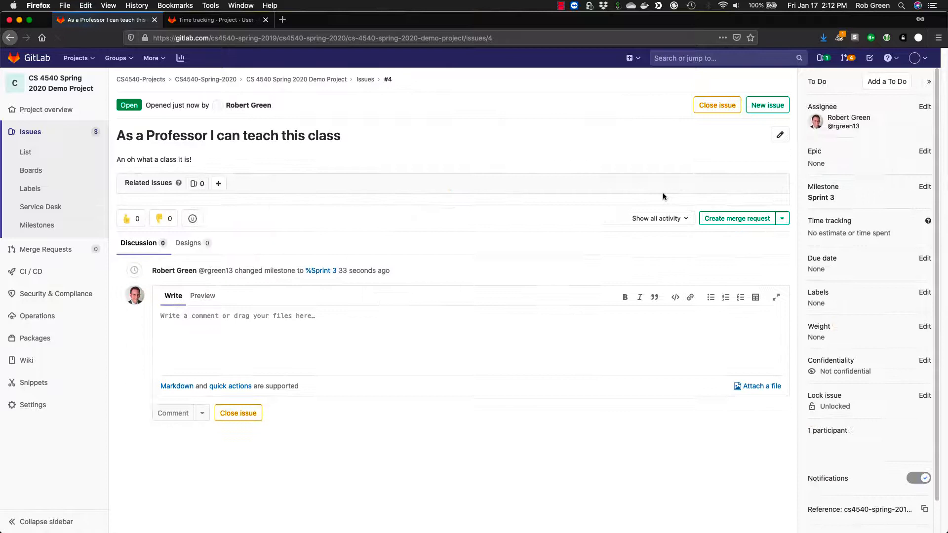
pyautogui.click(924, 107)
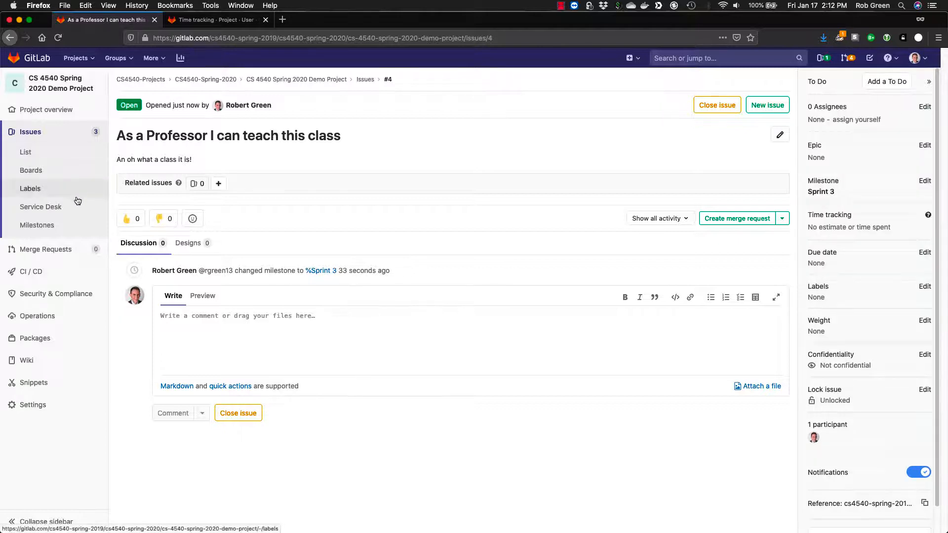
# Return to Sprint 3 and open the issue now listed under Unstarted Issues
pyautogui.click(37, 225)
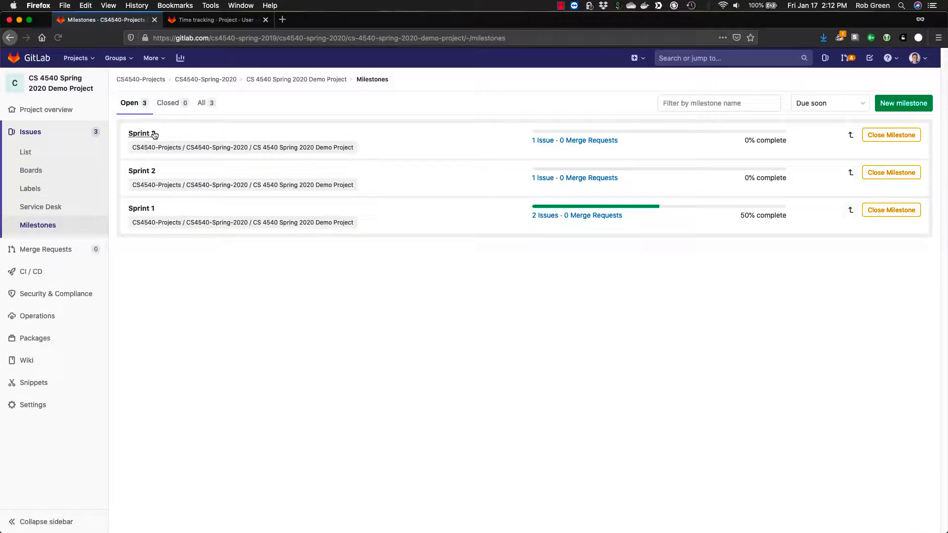
pyautogui.click(140, 133)
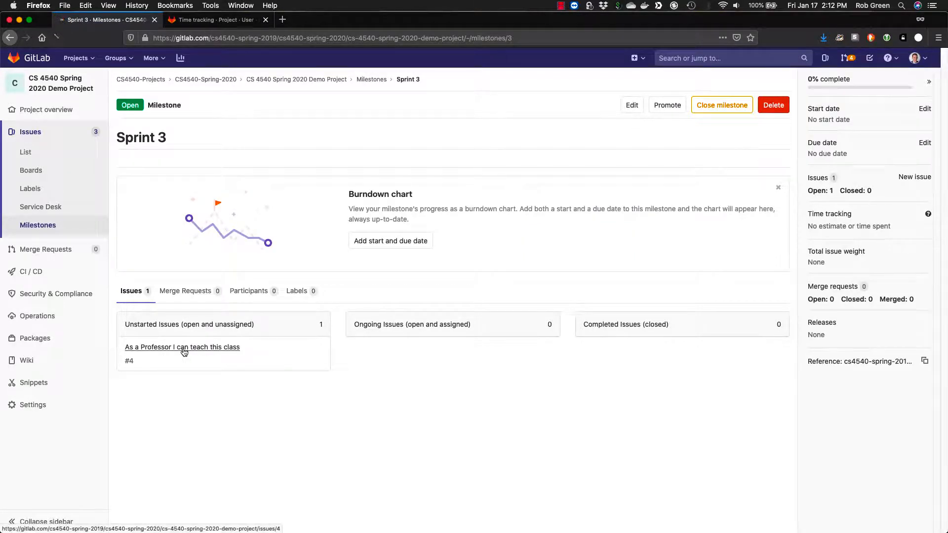
pyautogui.click(182, 347)
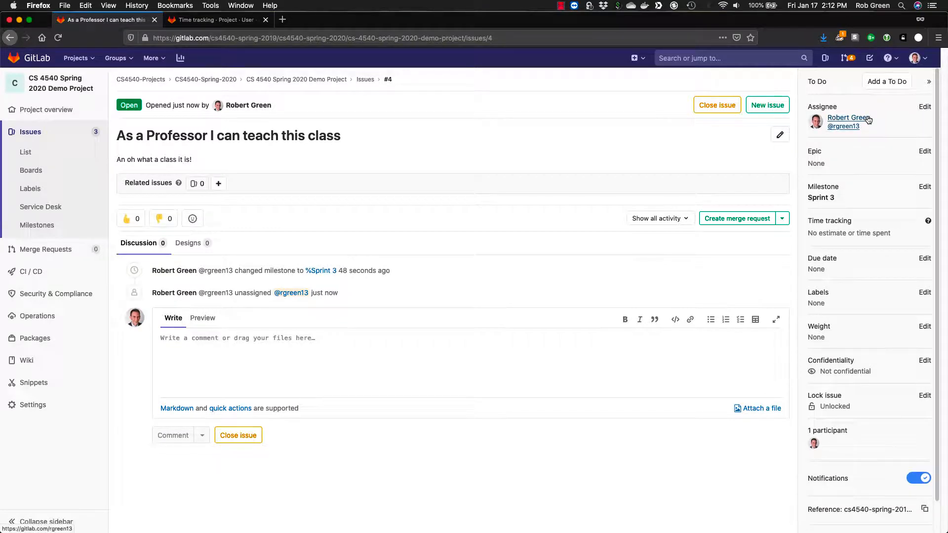
pyautogui.moveTo(383, 171)
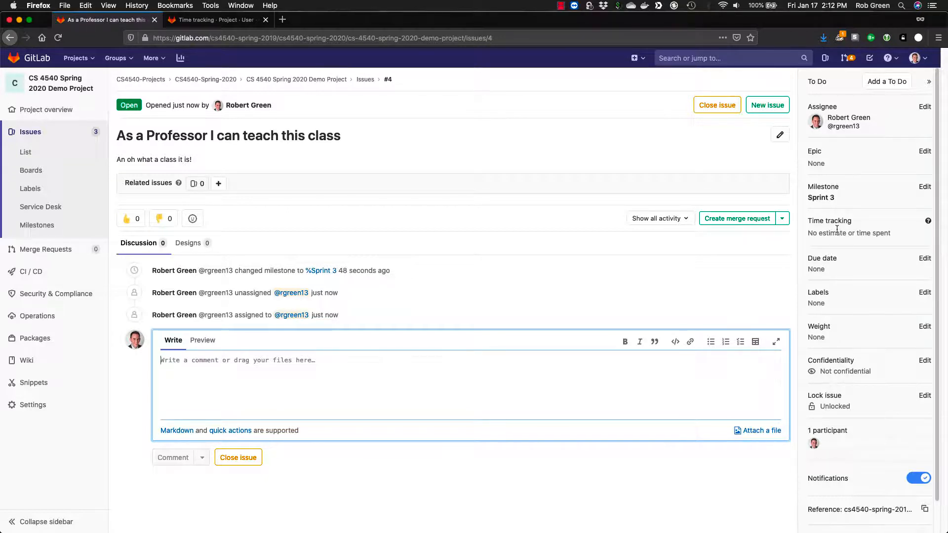
pyautogui.moveTo(917, 230)
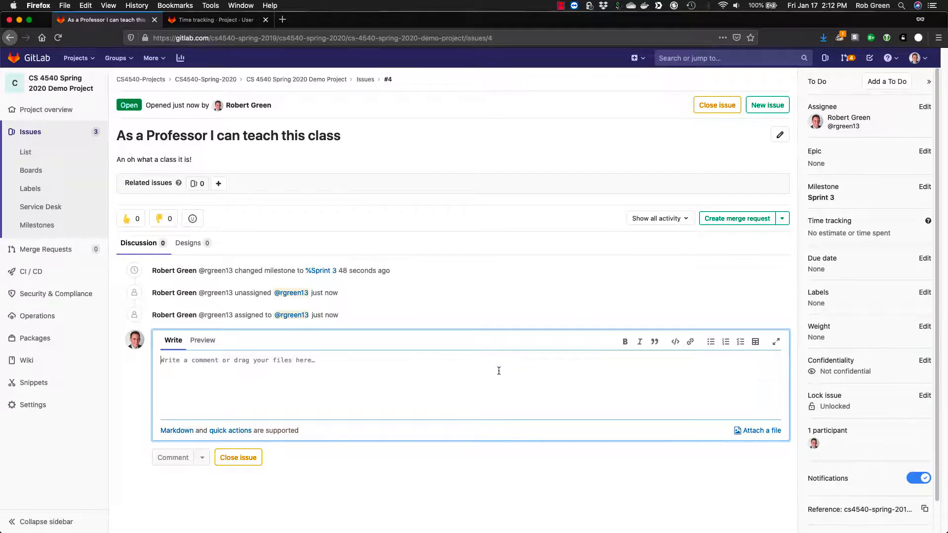
# Log 1h of spent time on the issue with a '/spend 1h' comment
pyautogui.write('/spe')
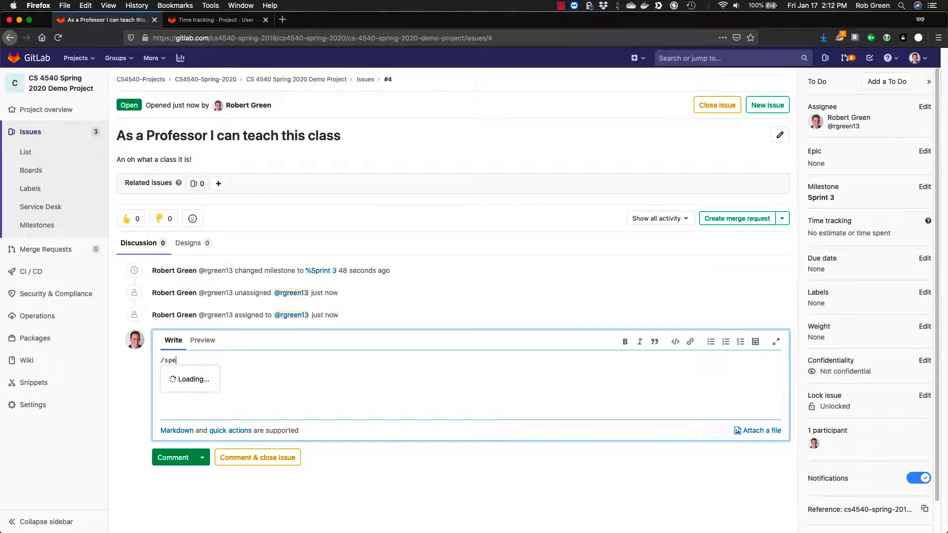
pyautogui.write('nd')
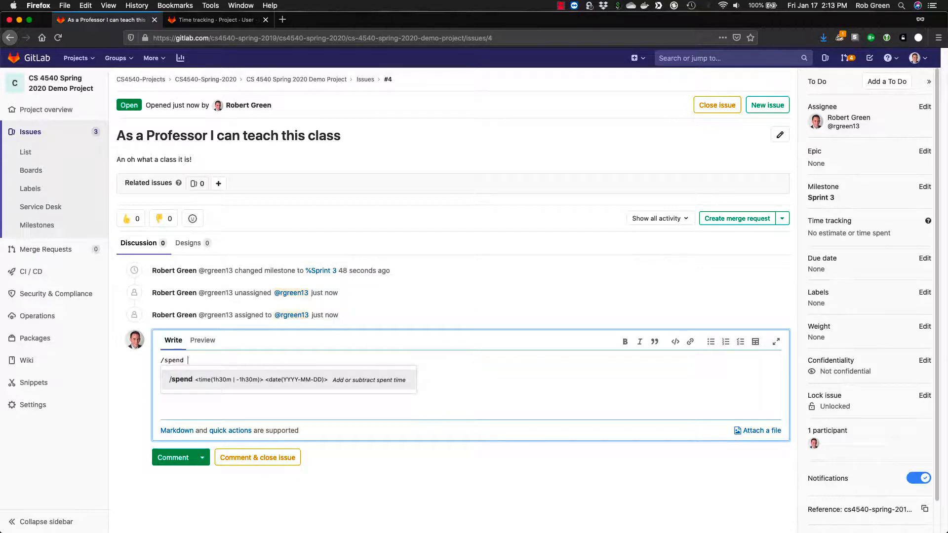
pyautogui.write('1h')
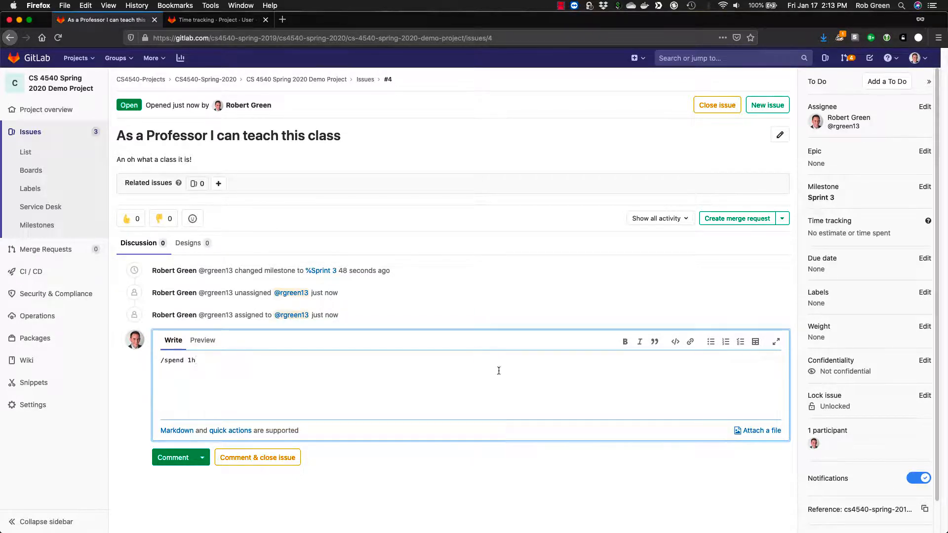
pyautogui.click(172, 457)
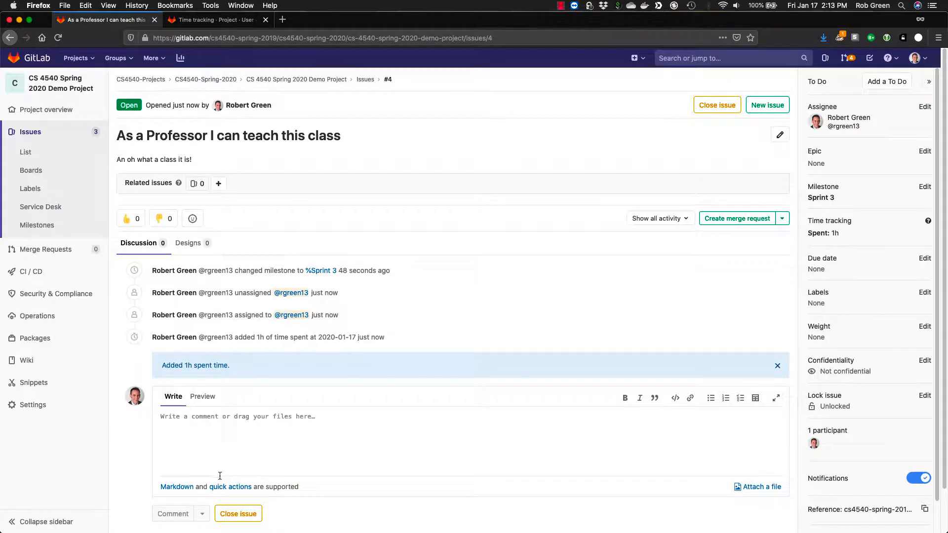
# Subtract 30m with '/spend -30m' so time tracking shows 30m spent
pyautogui.write('/spend')
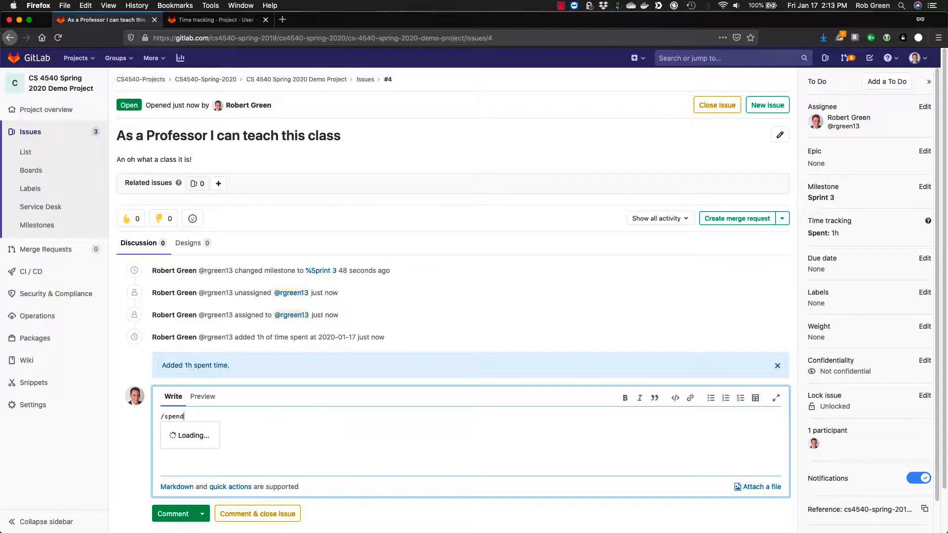
pyautogui.write('— 30m')
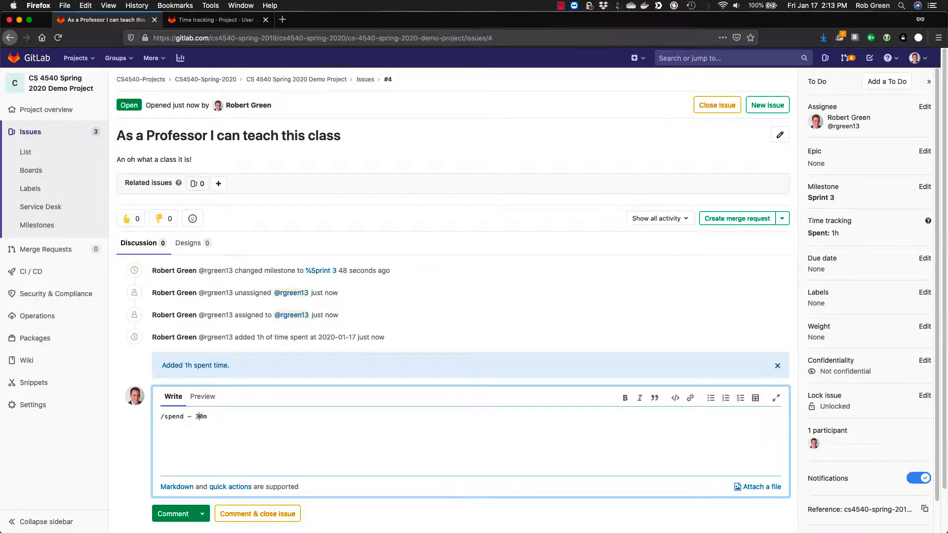
pyautogui.click(173, 514)
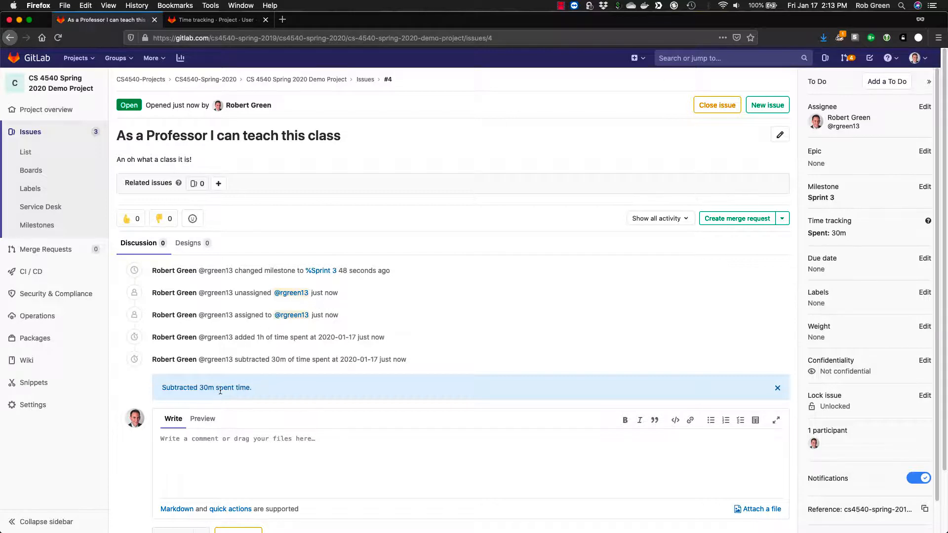
pyautogui.scroll(-3)
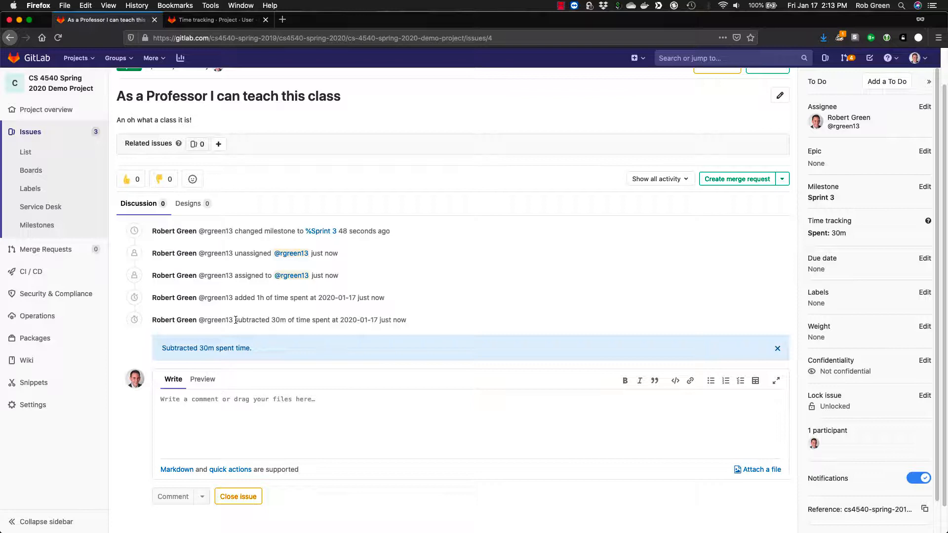
pyautogui.scroll(-3)
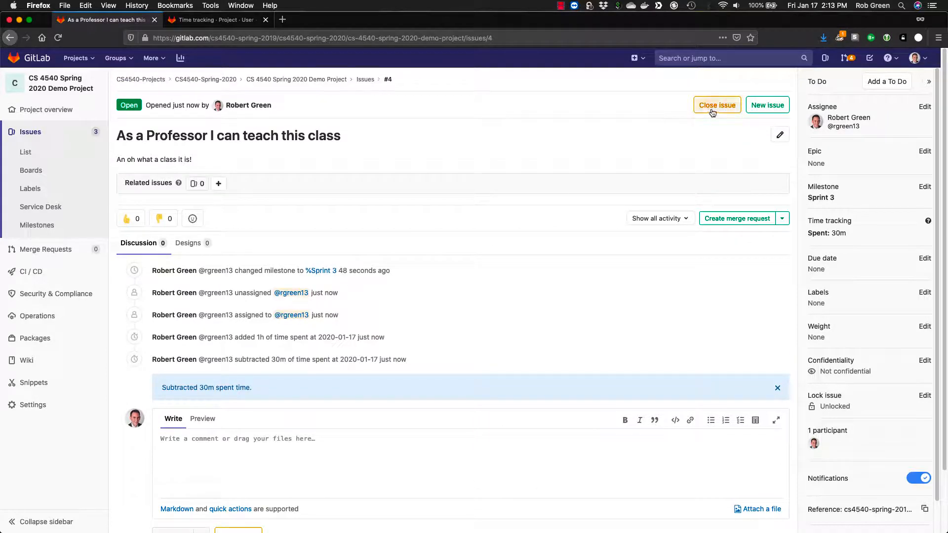
# Close the issue and view Sprint 3 milestone now at 100% complete
pyautogui.click(717, 105)
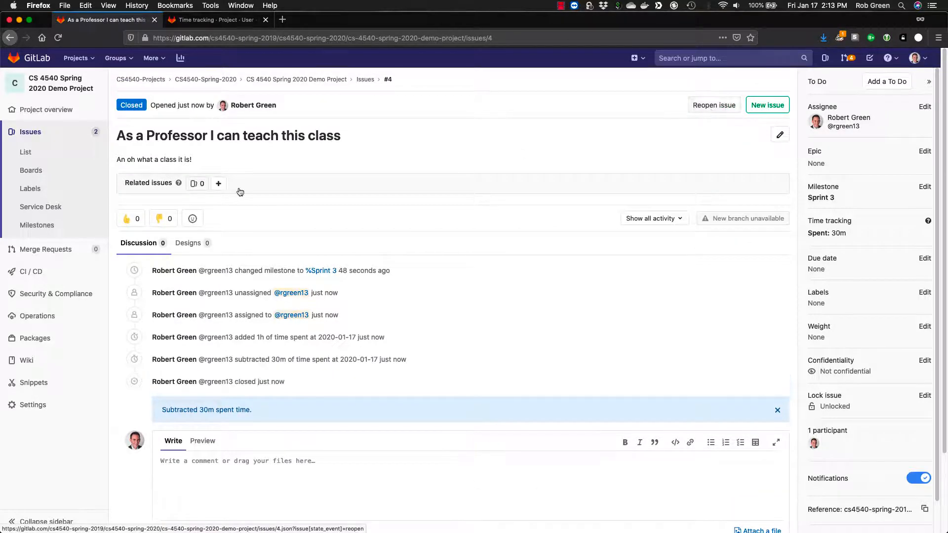
pyautogui.click(36, 225)
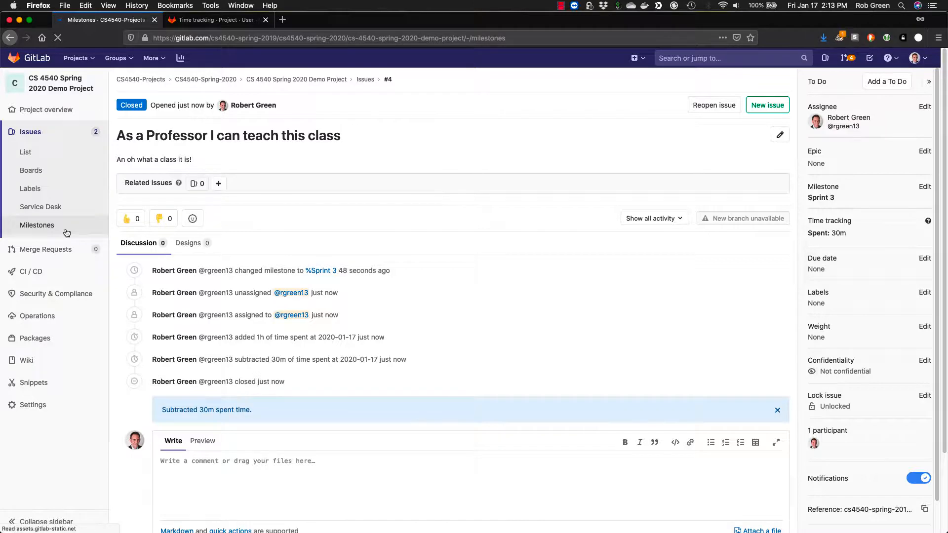
pyautogui.click(36, 225)
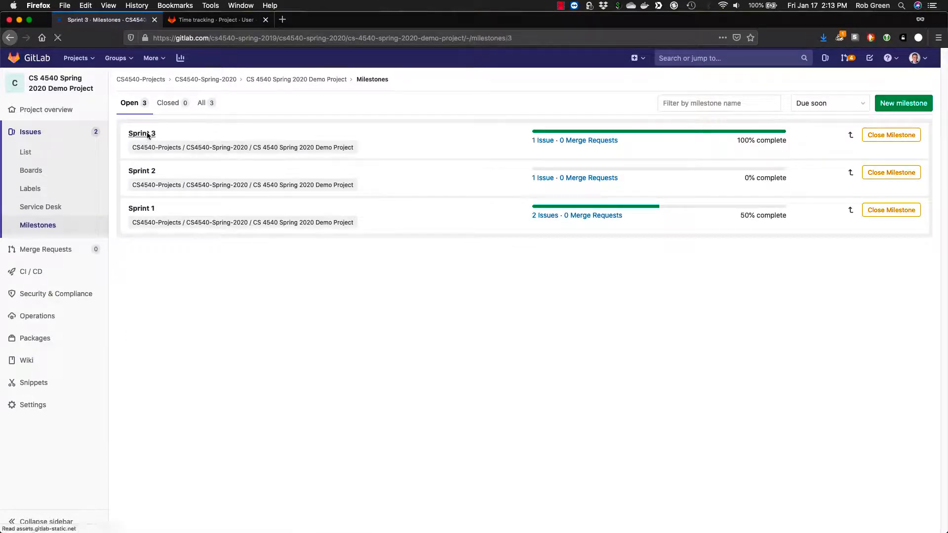
pyautogui.click(142, 133)
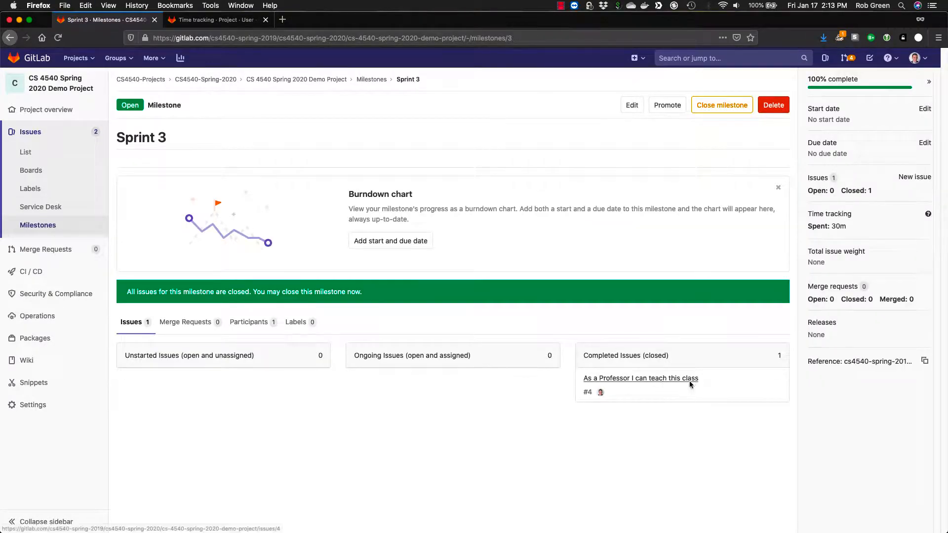
pyautogui.moveTo(728, 368)
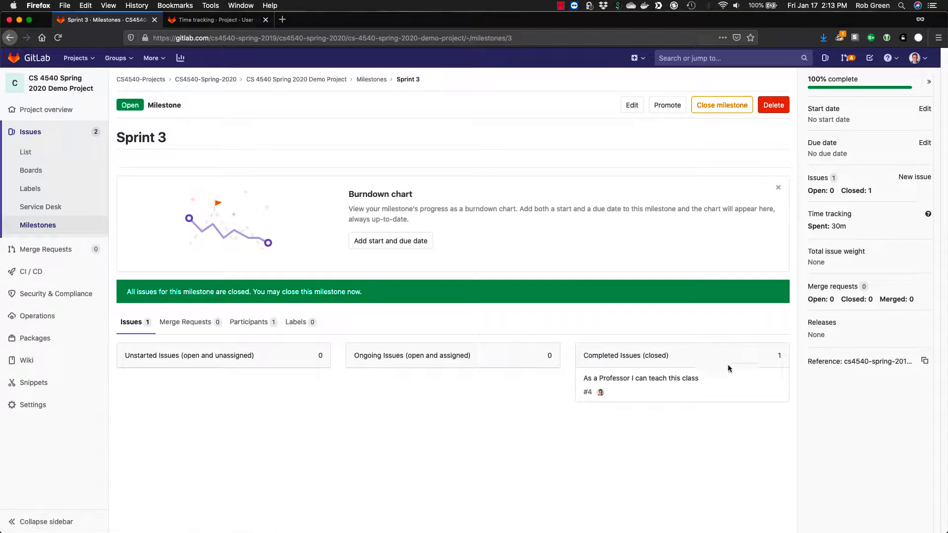
pyautogui.moveTo(506, 265)
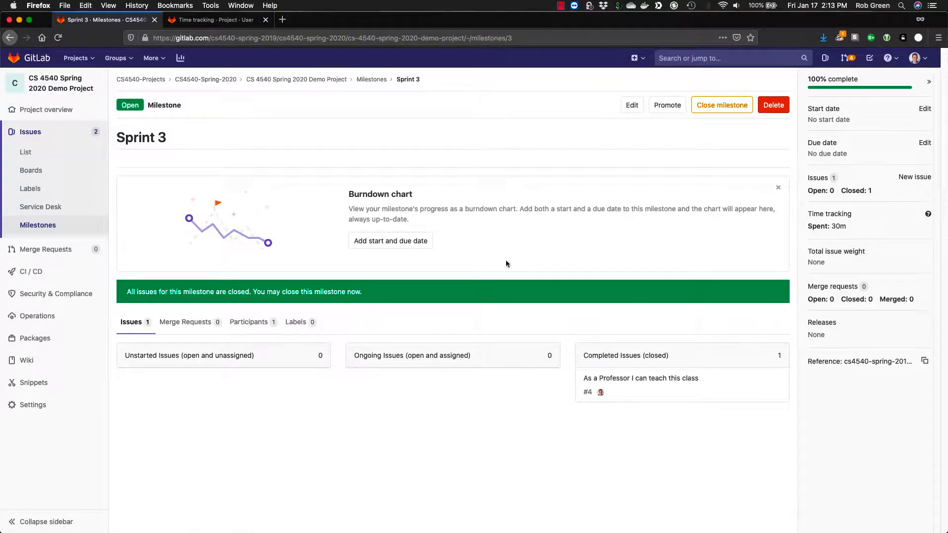
pyautogui.click(371, 78)
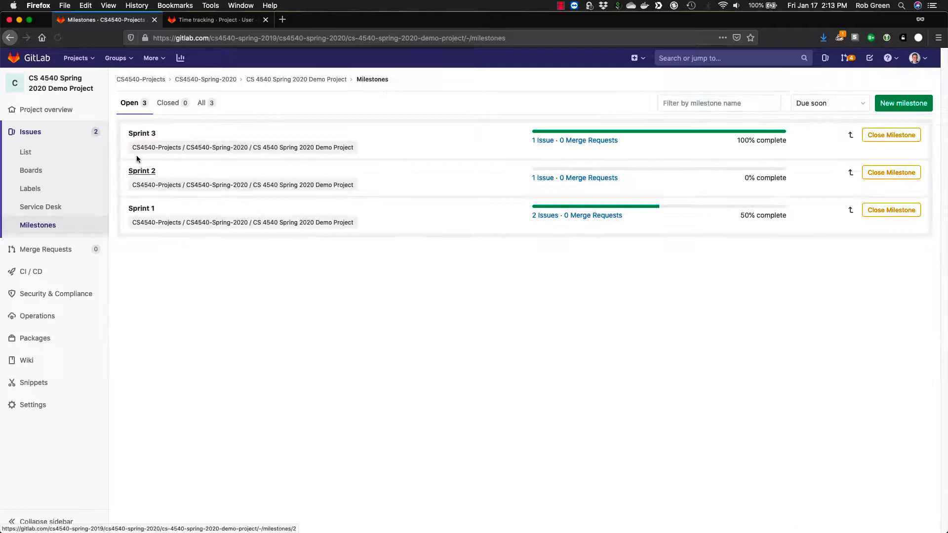
pyautogui.moveTo(174, 176)
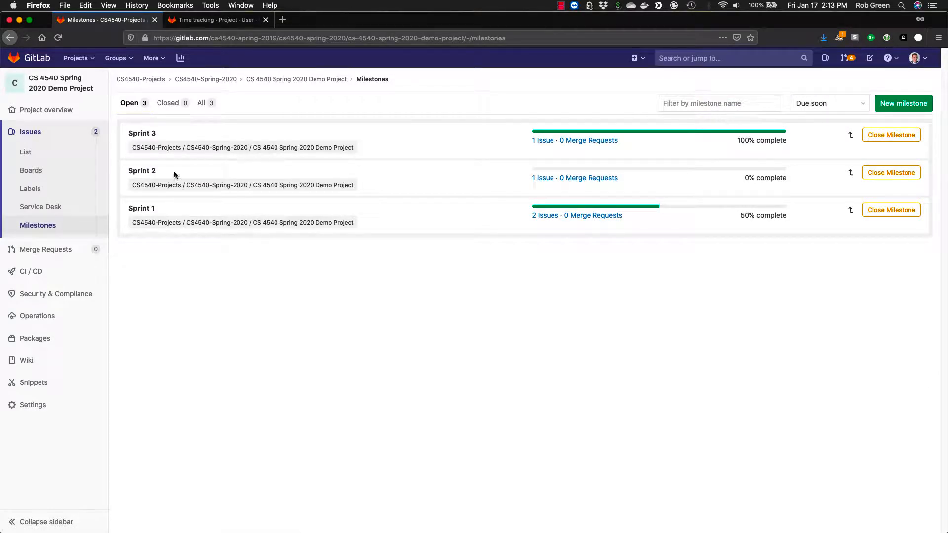
pyautogui.click(904, 103)
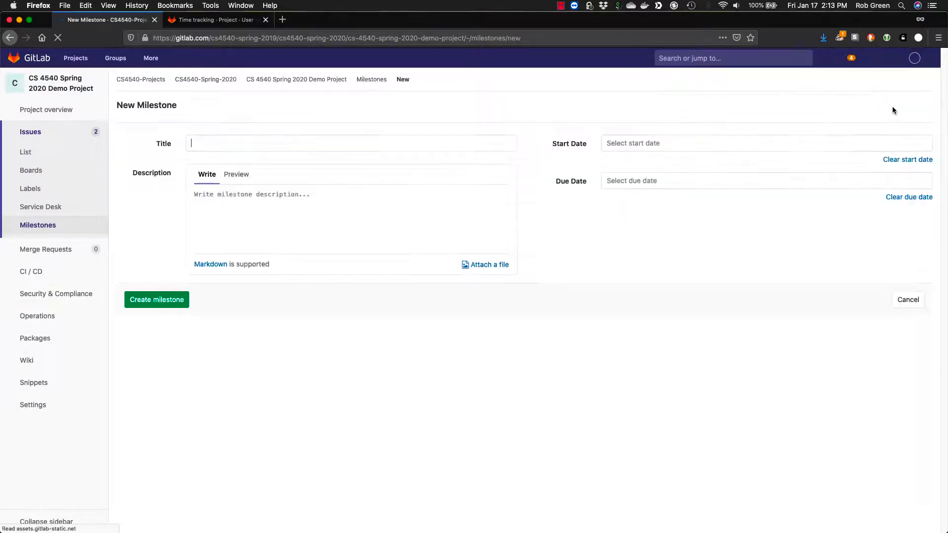
pyautogui.write('sprint 4')
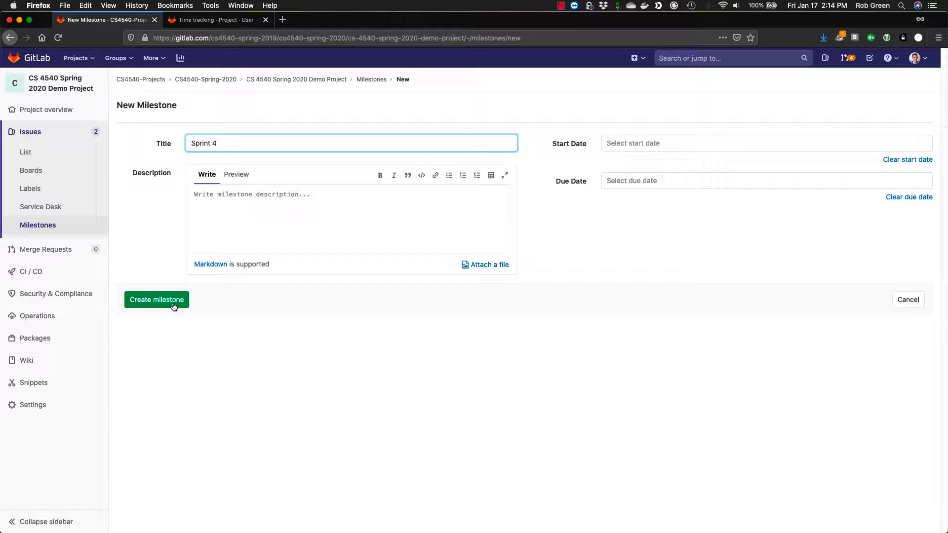
pyautogui.click(156, 299)
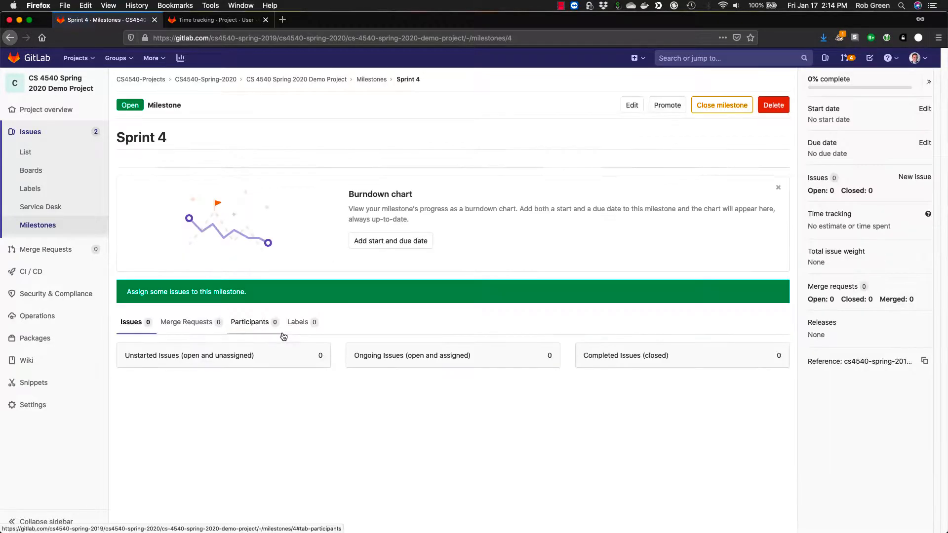
pyautogui.click(371, 79)
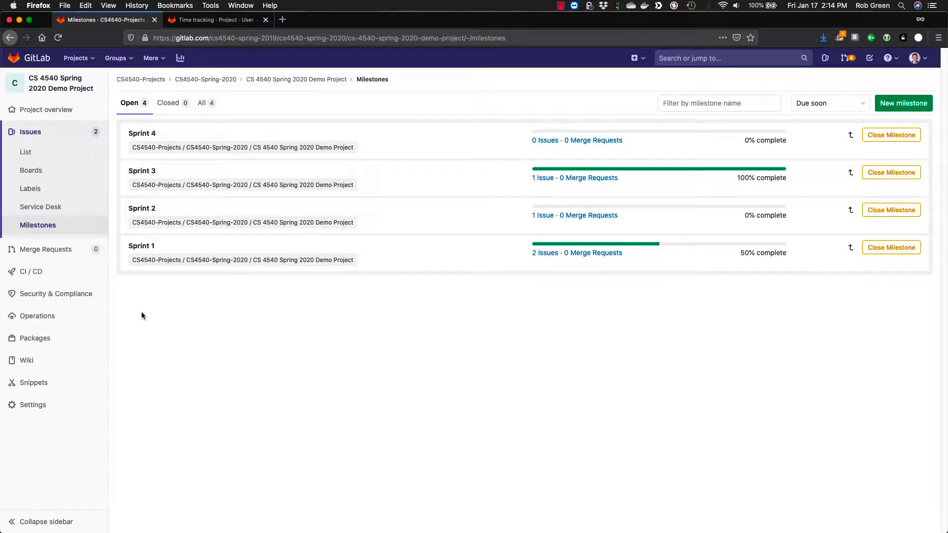
pyautogui.moveTo(111, 299)
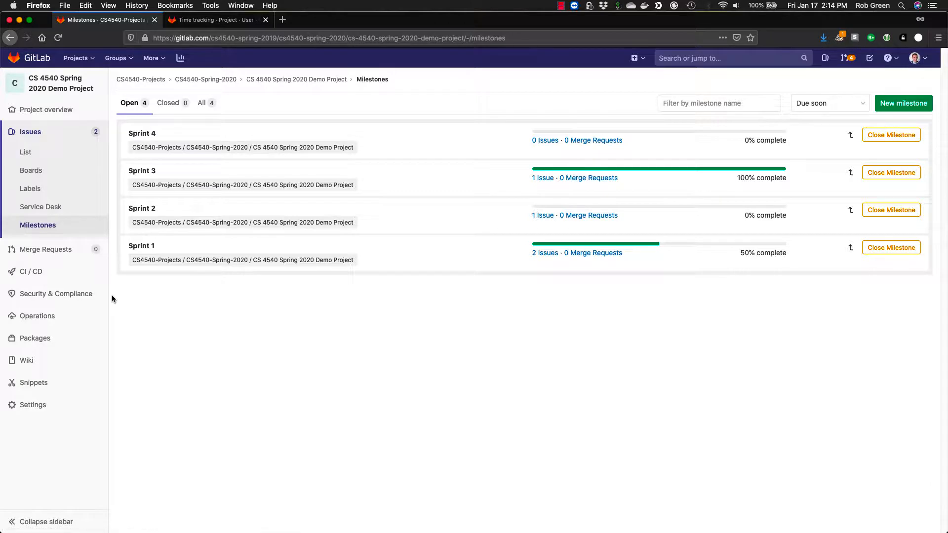
pyautogui.moveTo(26, 152)
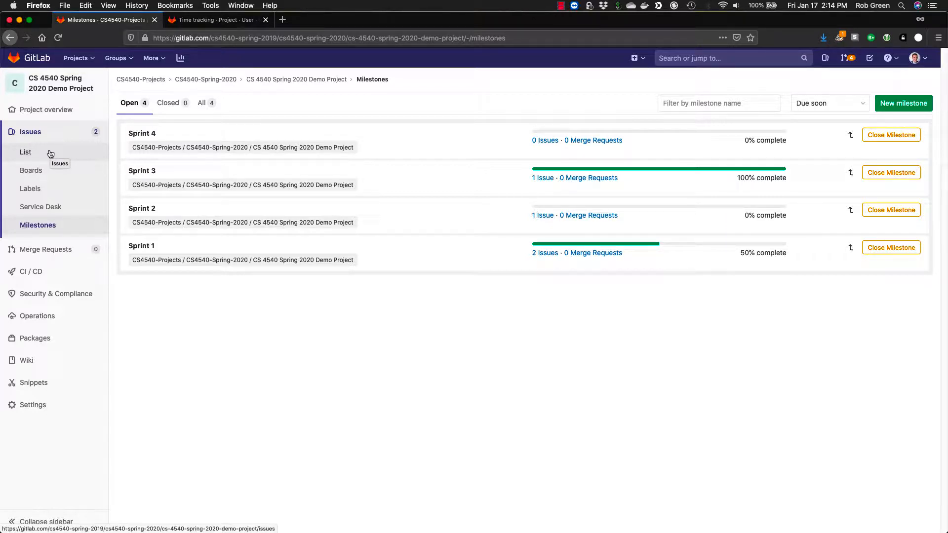
pyautogui.moveTo(140, 245)
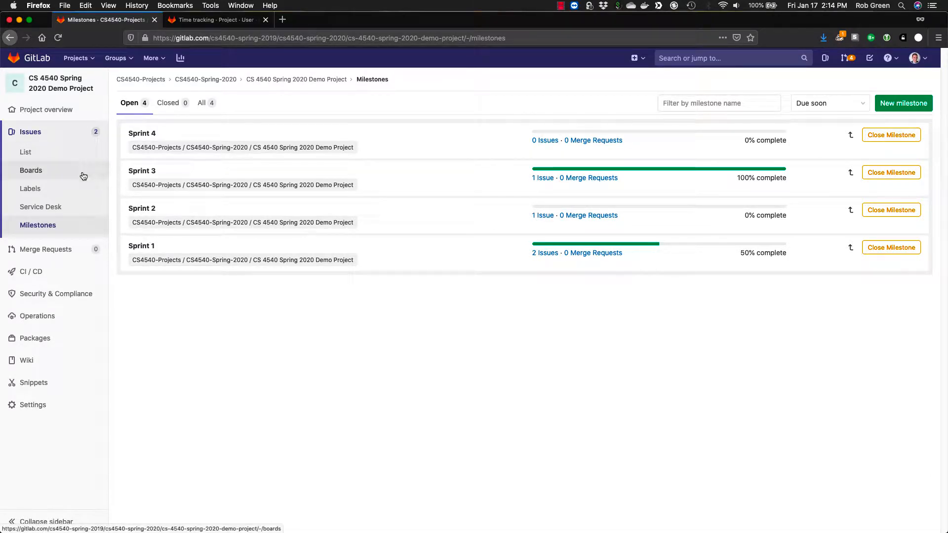
# On the issue board, start a new list named Testing
pyautogui.click(30, 169)
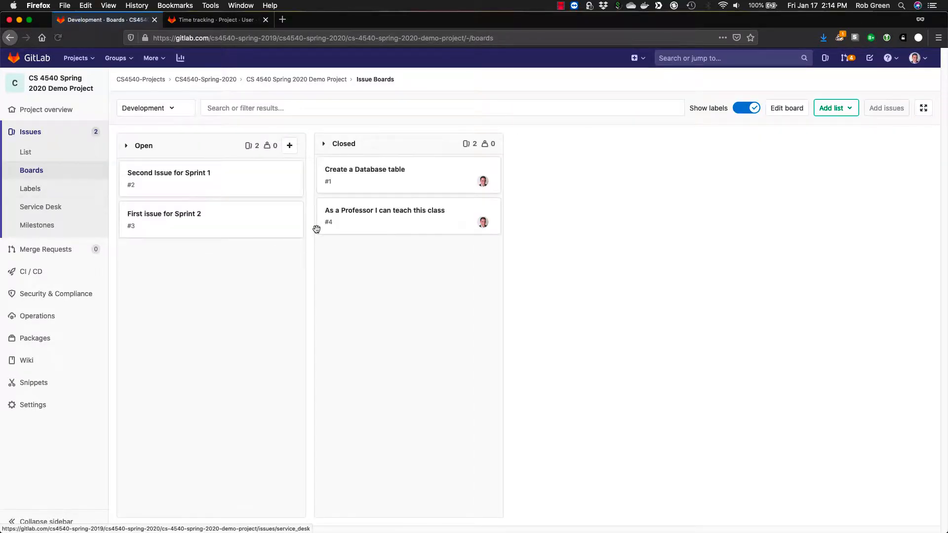
pyautogui.moveTo(399, 200)
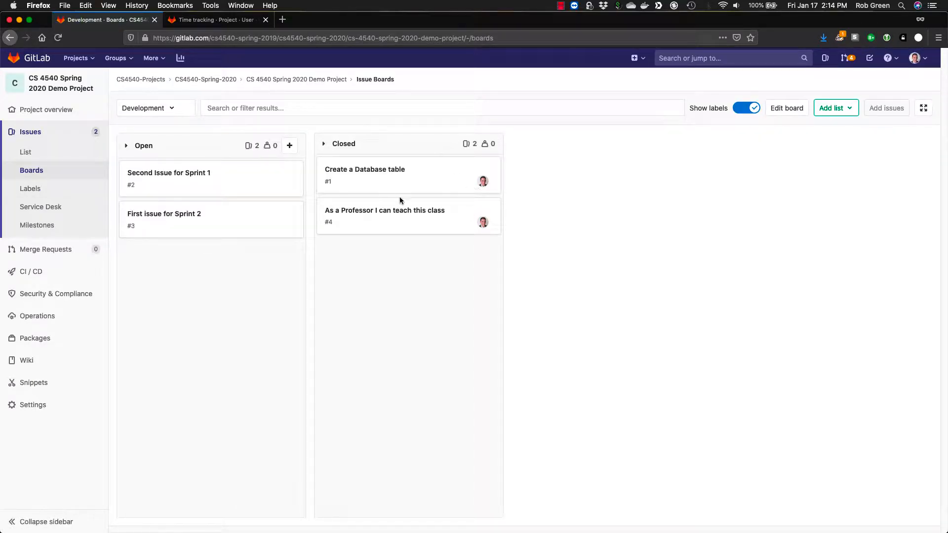
pyautogui.moveTo(365, 191)
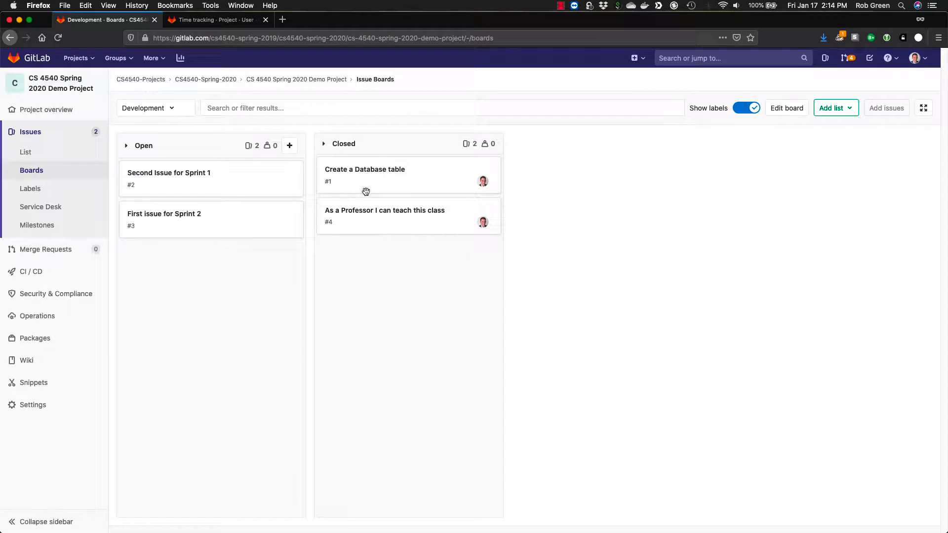
pyautogui.moveTo(615, 158)
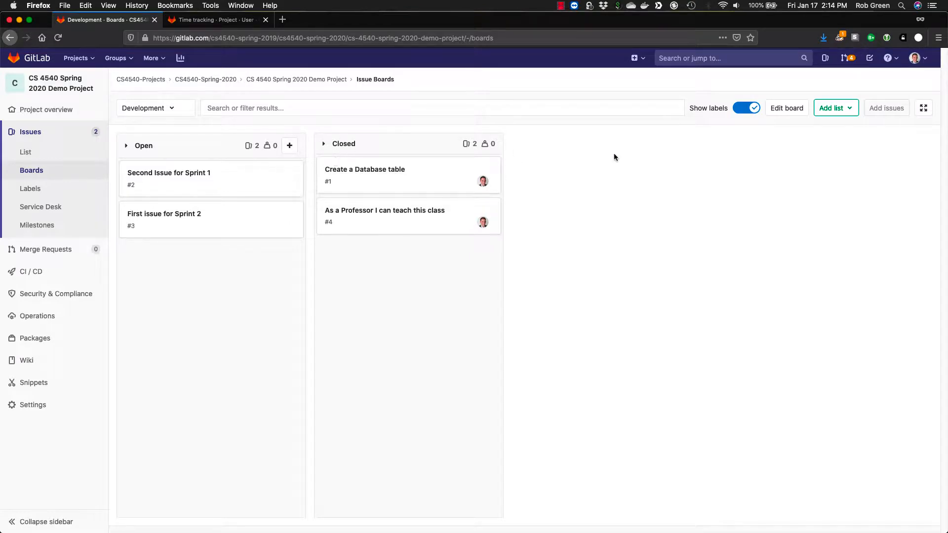
pyautogui.click(831, 107)
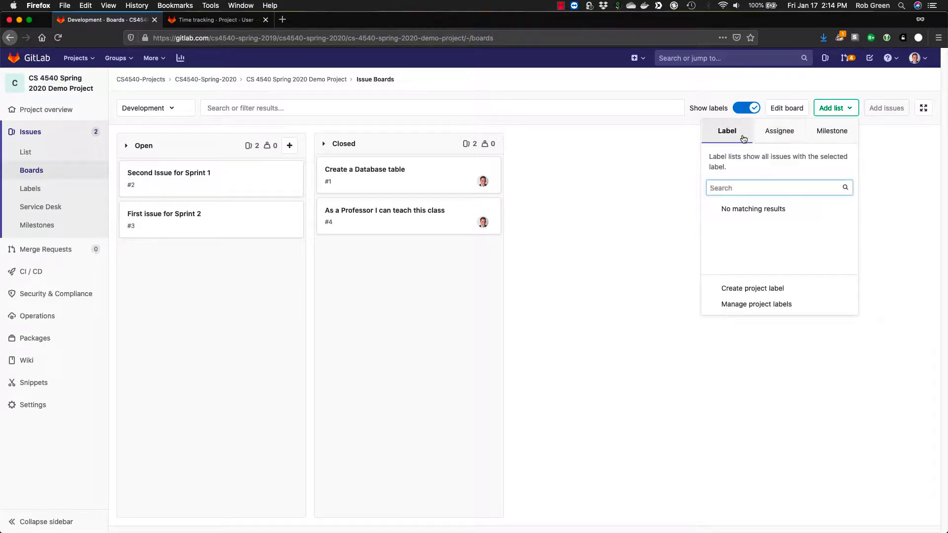
pyautogui.write('T')
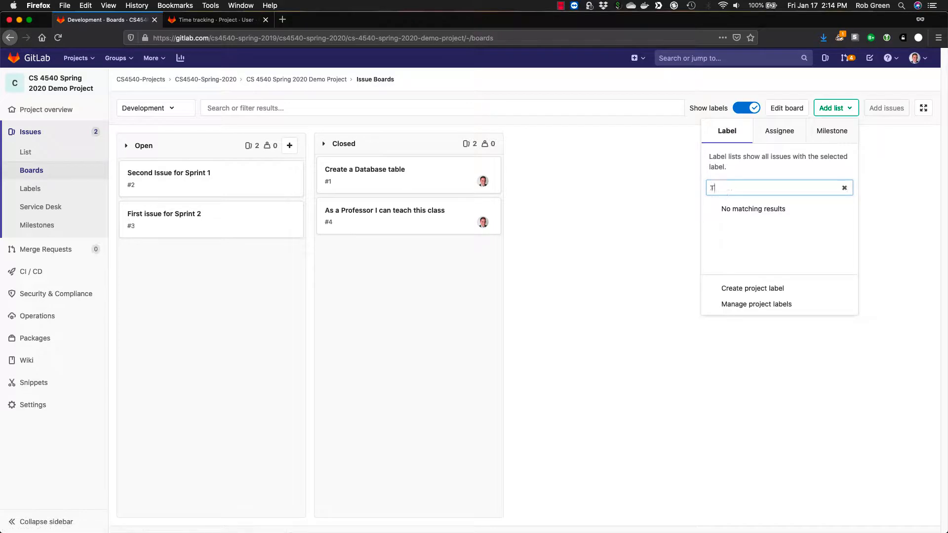
pyautogui.write('esting')
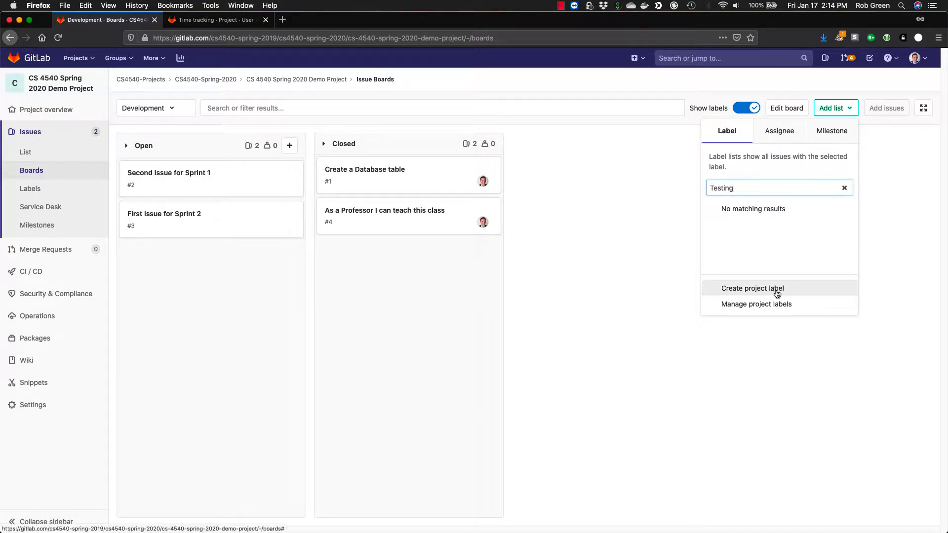
# Create a blue project label 'Testing' without adding a board list
pyautogui.click(752, 288)
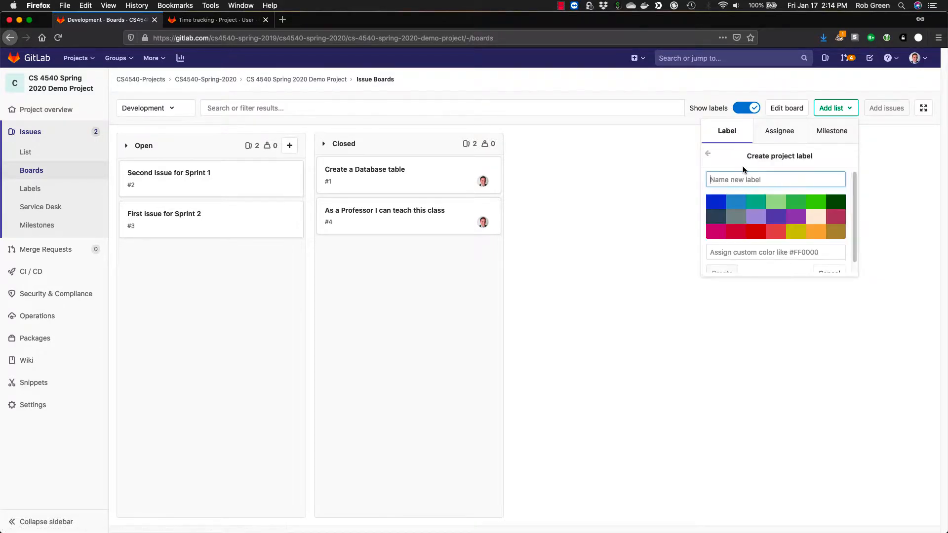
pyautogui.moveTo(717, 202)
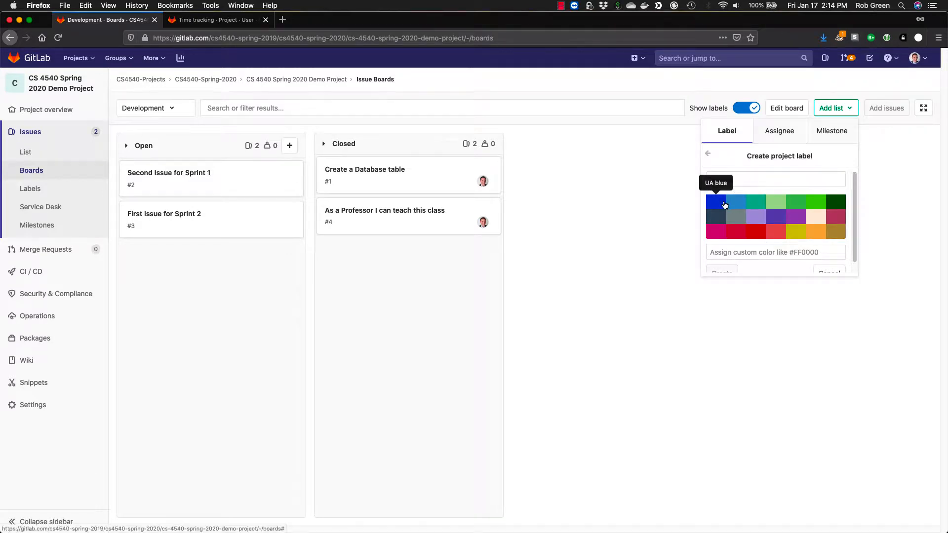
pyautogui.click(715, 202)
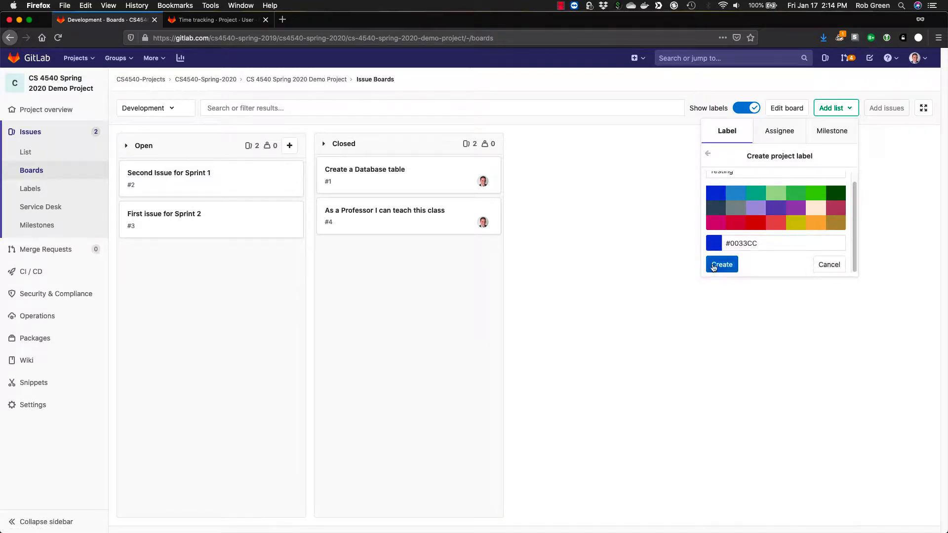
pyautogui.click(721, 265)
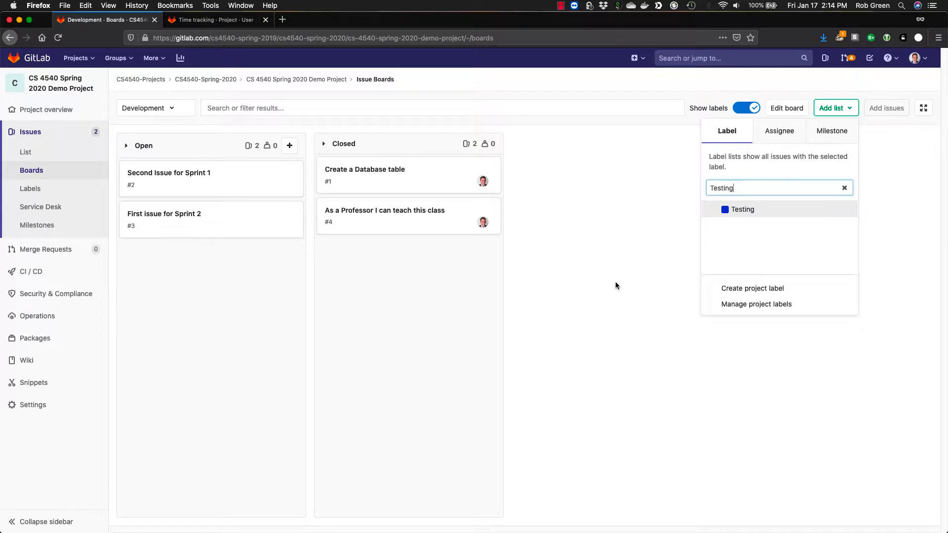
pyautogui.click(191, 187)
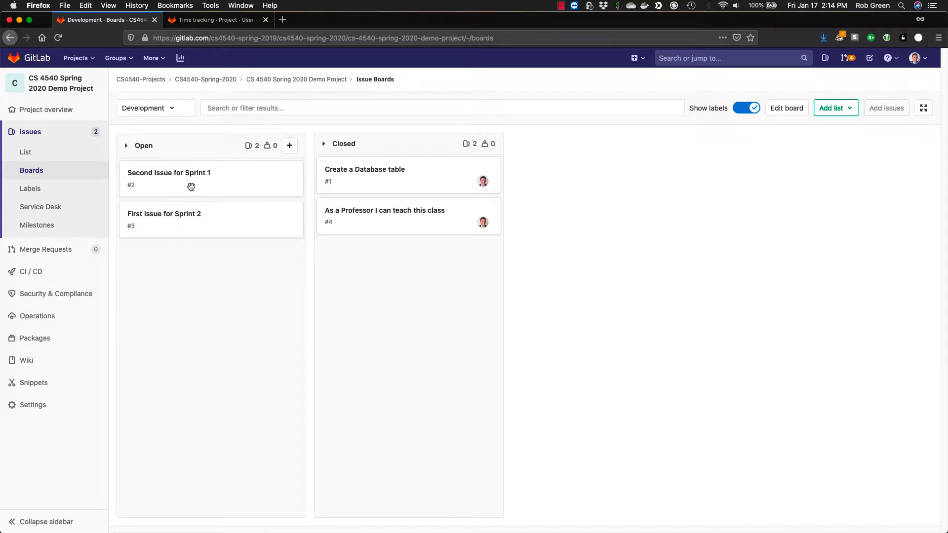
# Apply the Testing label to the Second Issue for Sprint 1 card
pyautogui.click(169, 171)
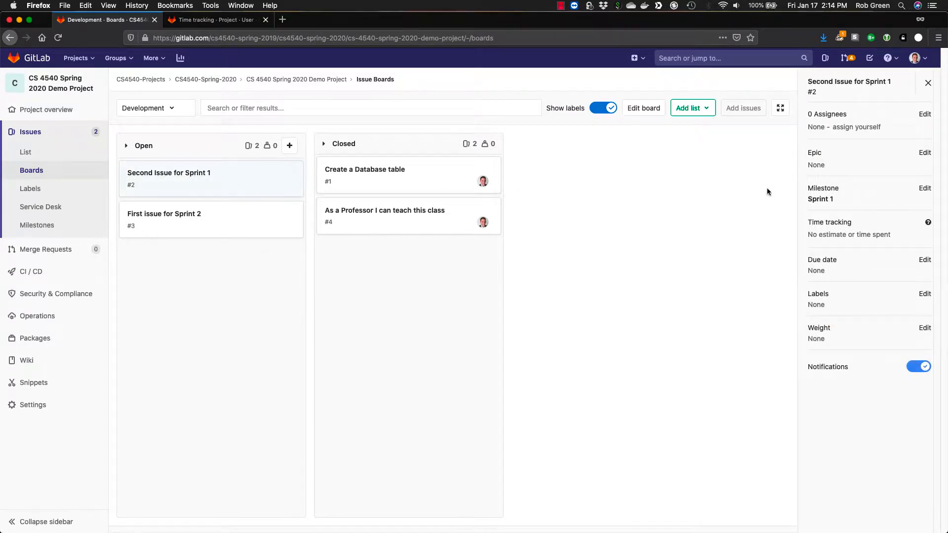
pyautogui.click(924, 295)
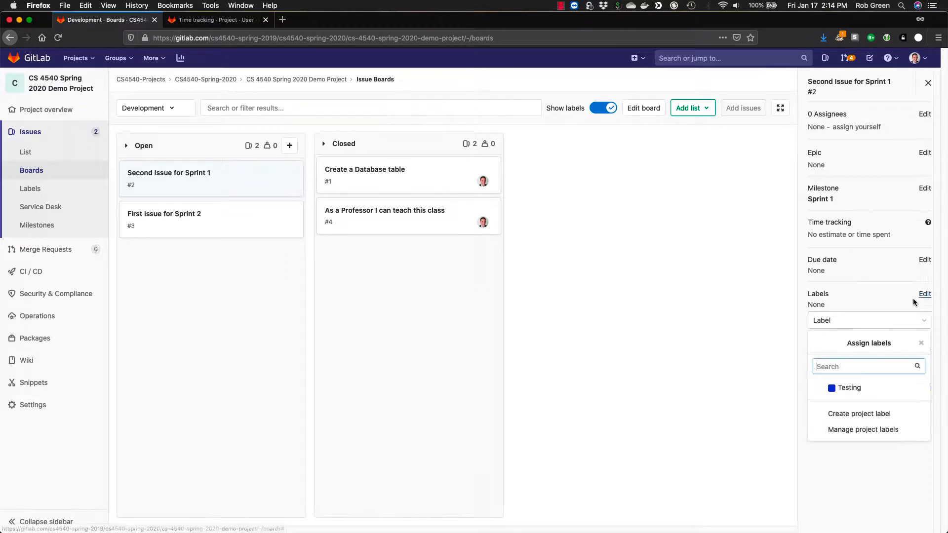
pyautogui.click(849, 387)
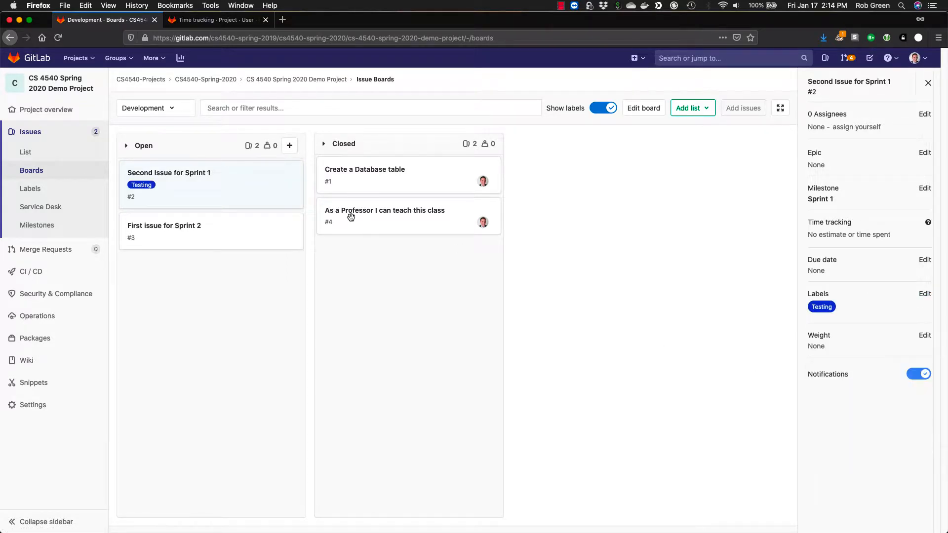
pyautogui.click(643, 108)
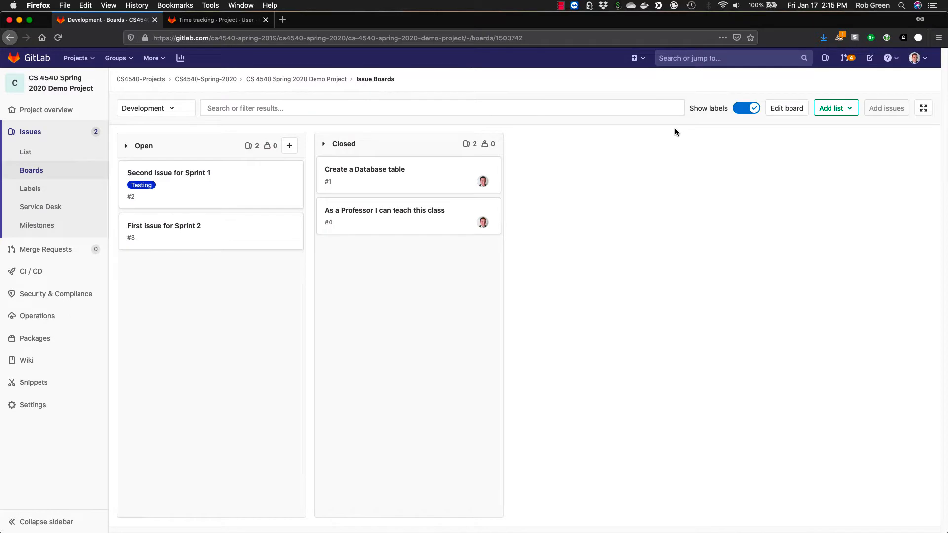
pyautogui.moveTo(295, 120)
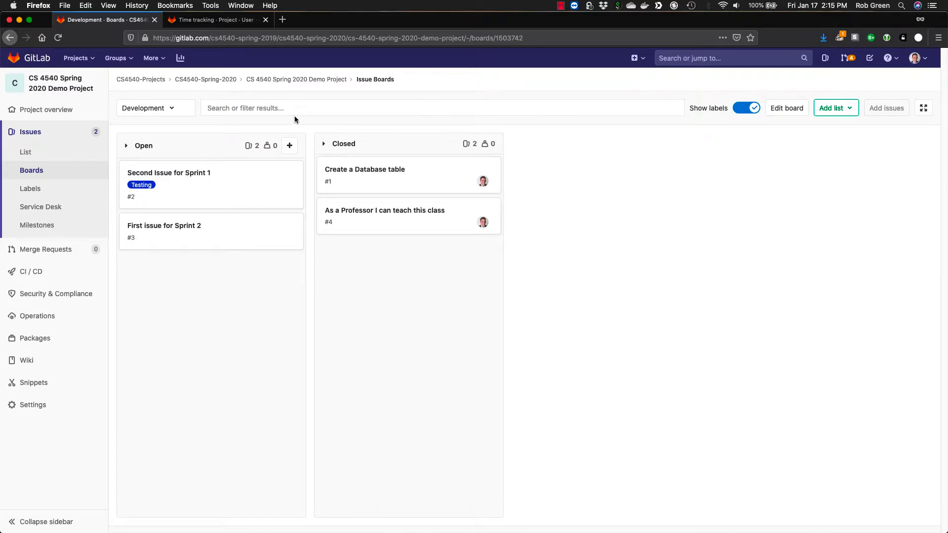
pyautogui.moveTo(289, 145)
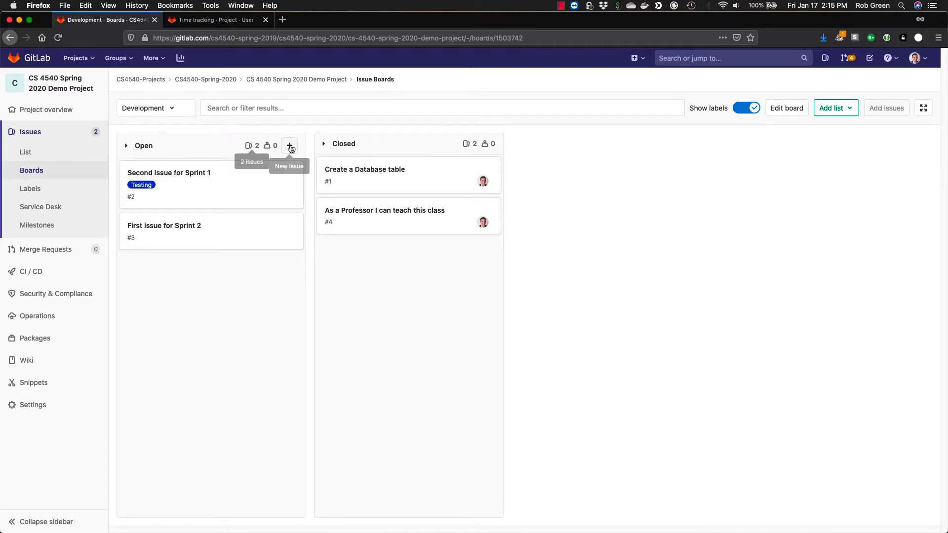
pyautogui.moveTo(143, 145)
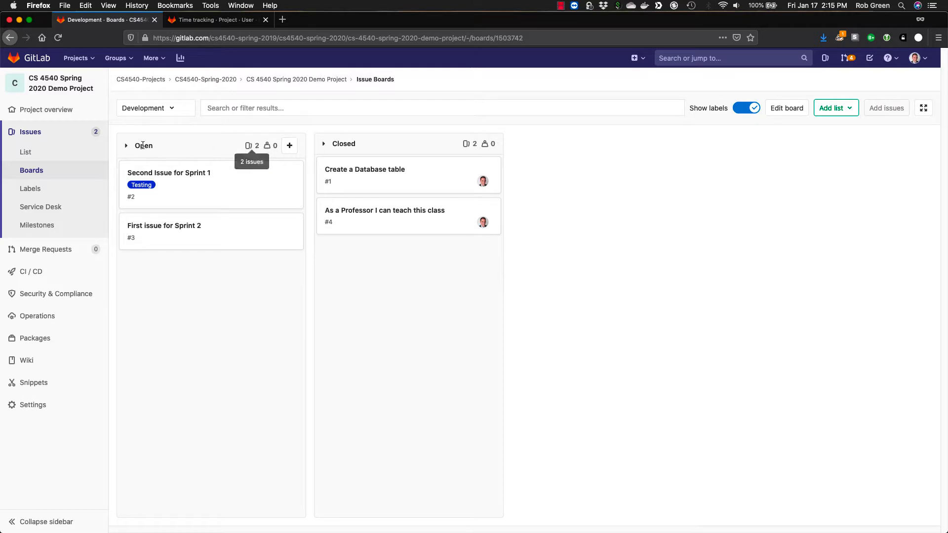
# Return to the issue list showing Second Issue for Sprint 1 with its Testing label
pyautogui.click(26, 152)
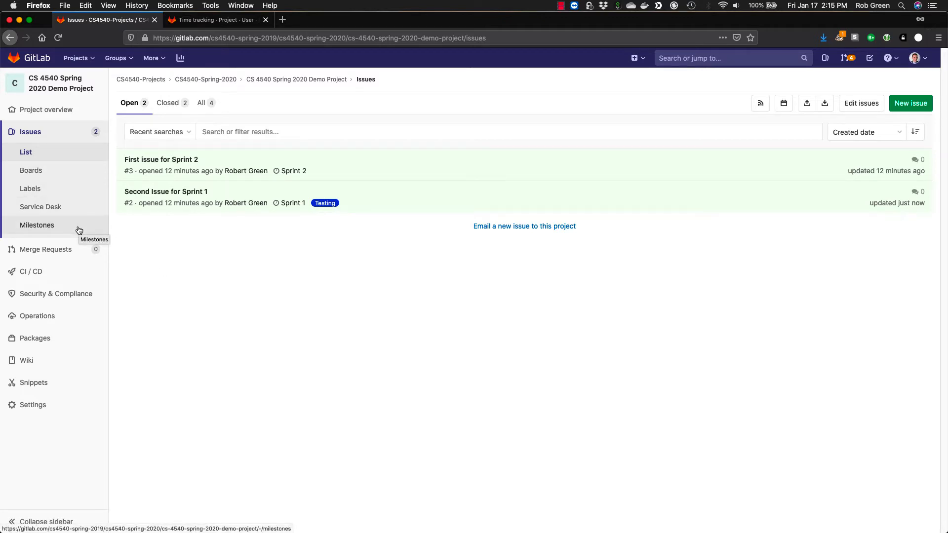
pyautogui.moveTo(58, 236)
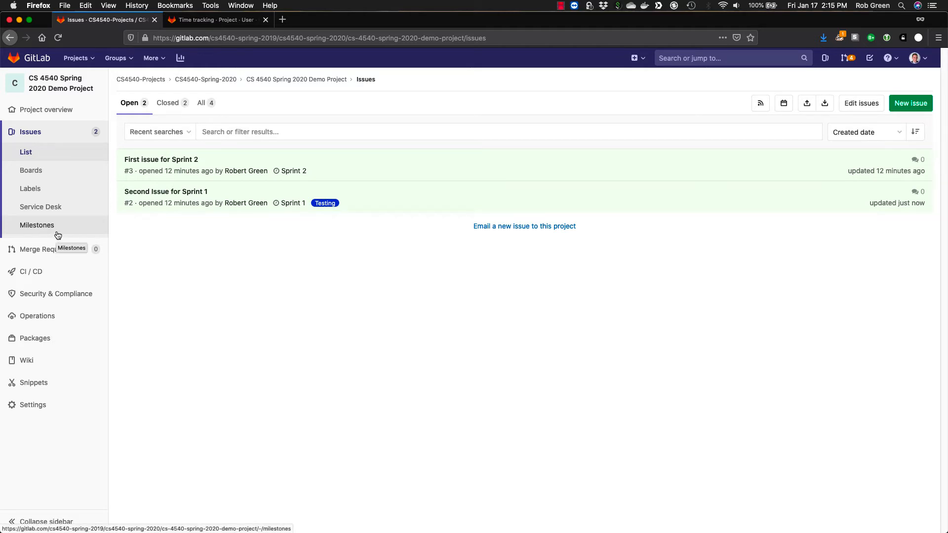
pyautogui.moveTo(61, 228)
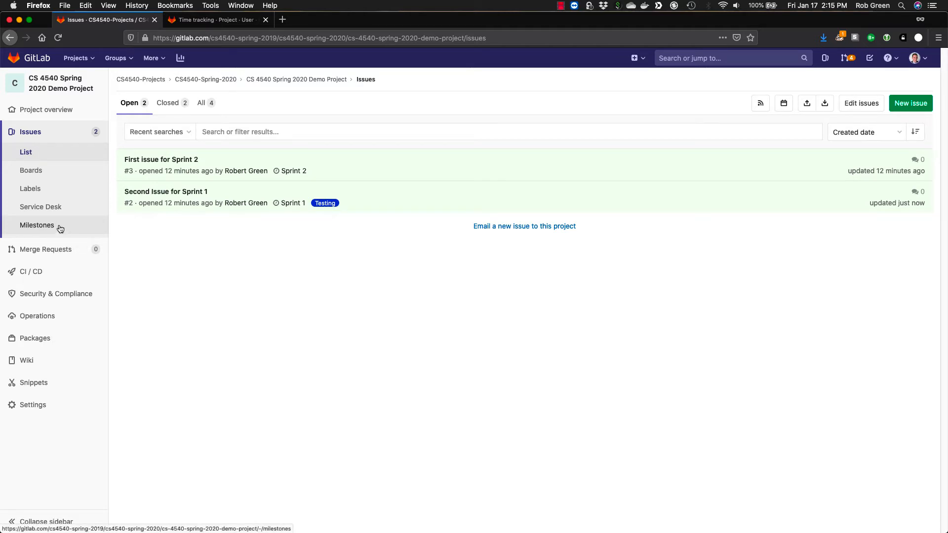